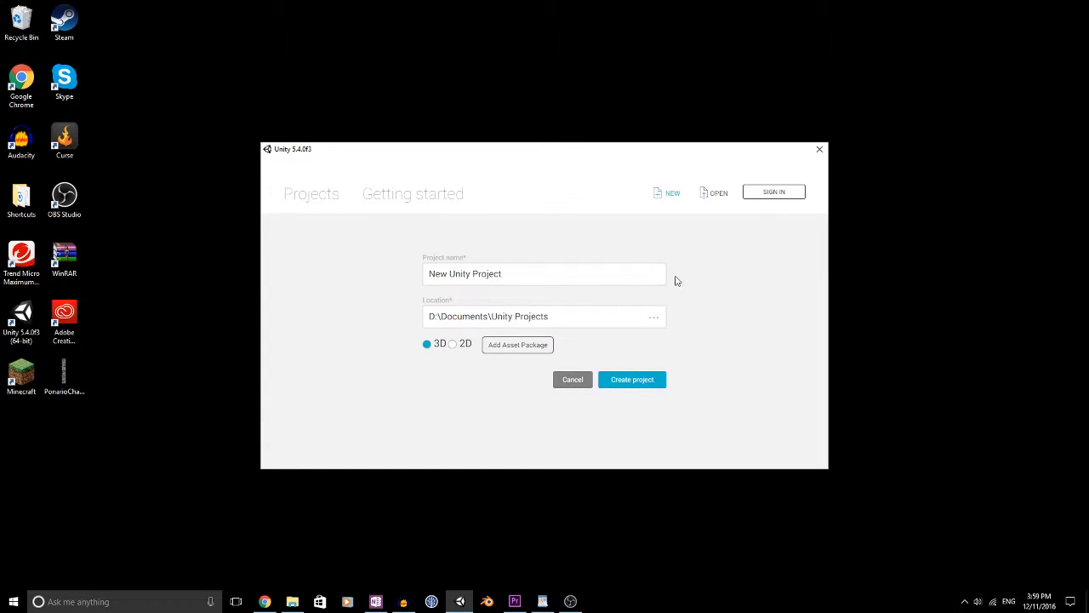
pyautogui.moveTo(735, 292)
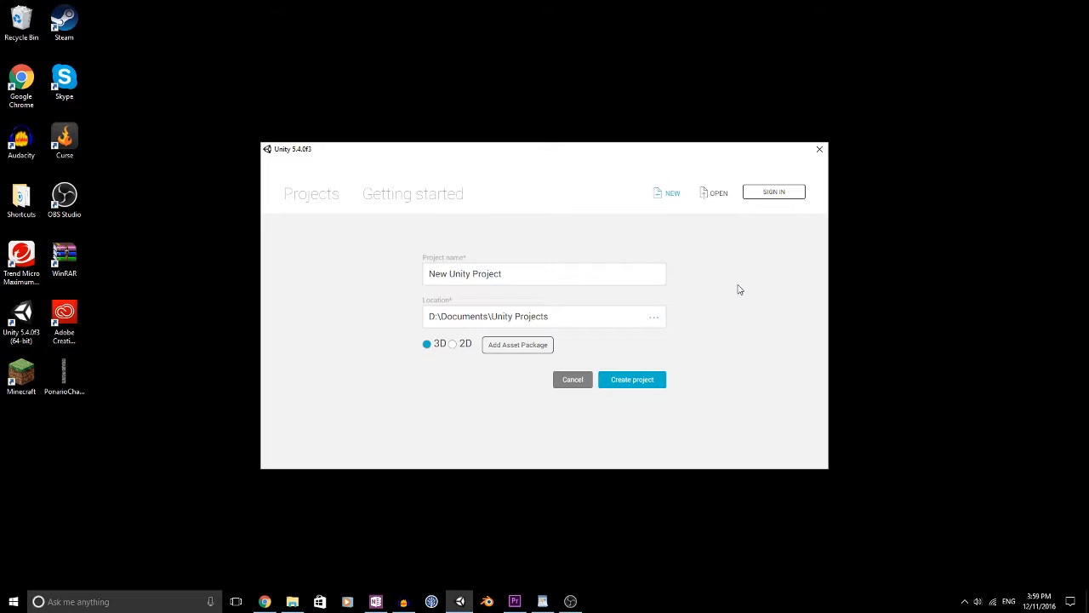
pyautogui.moveTo(734, 293)
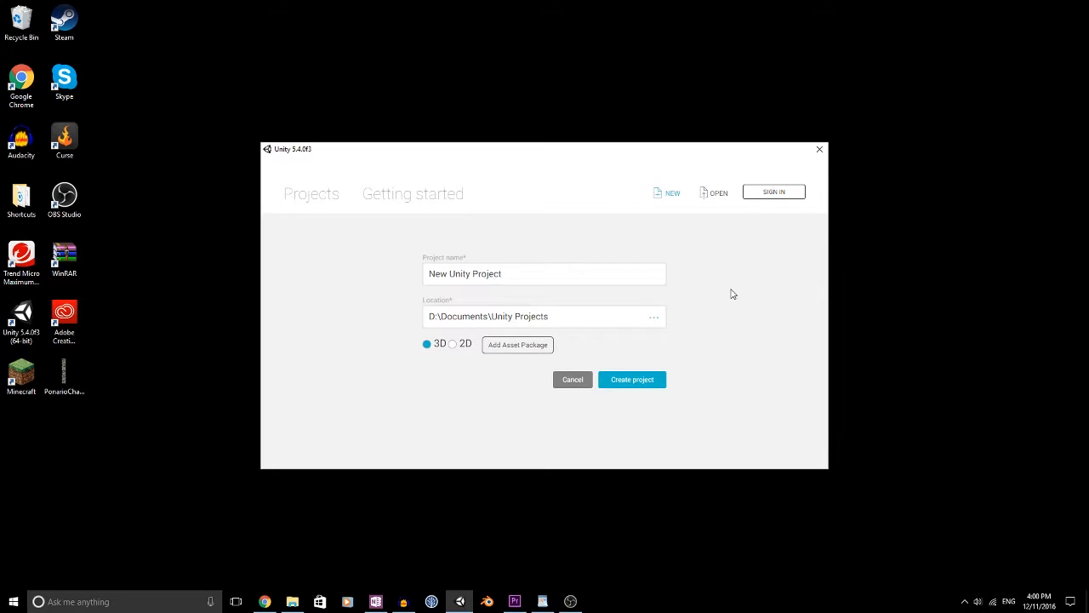
# - Enter 'AKG Project 1' as the project name, keeping 3D mode and the default location
pyautogui.click(545, 273)
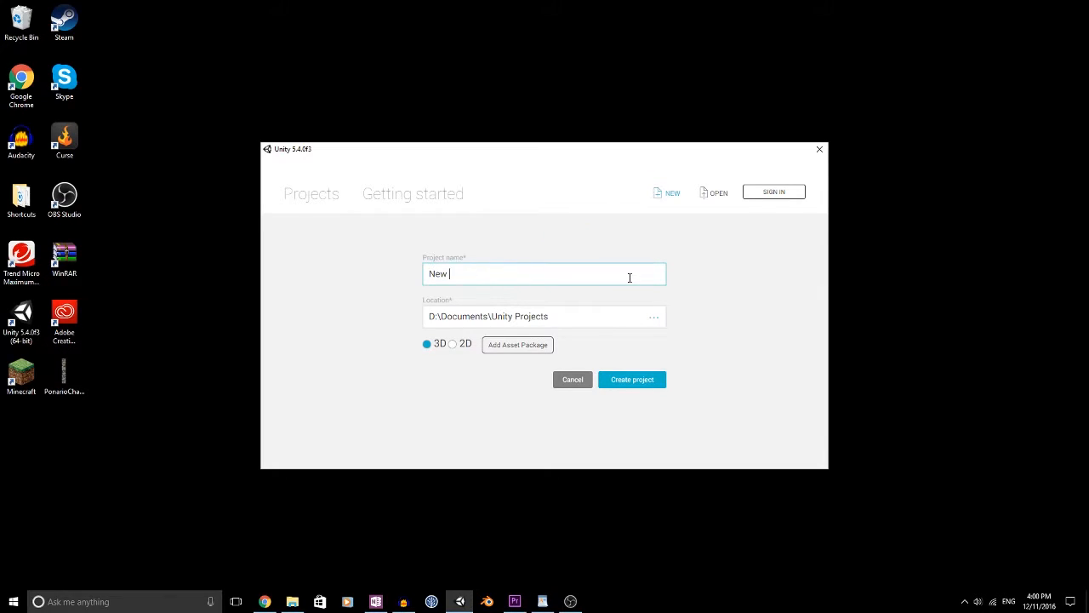
pyautogui.write('AKG')
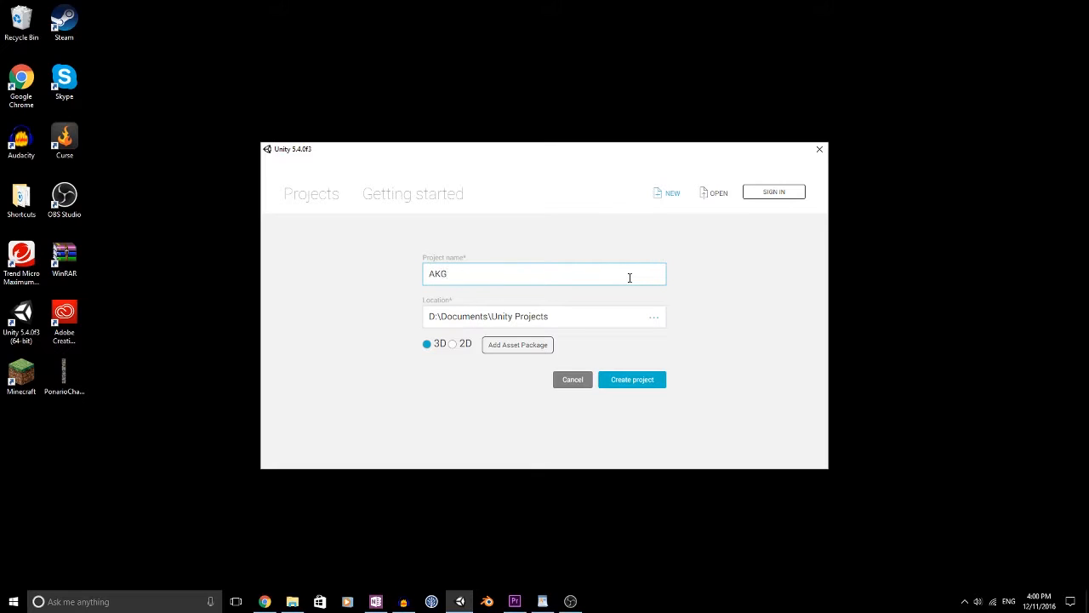
pyautogui.write('Project 1')
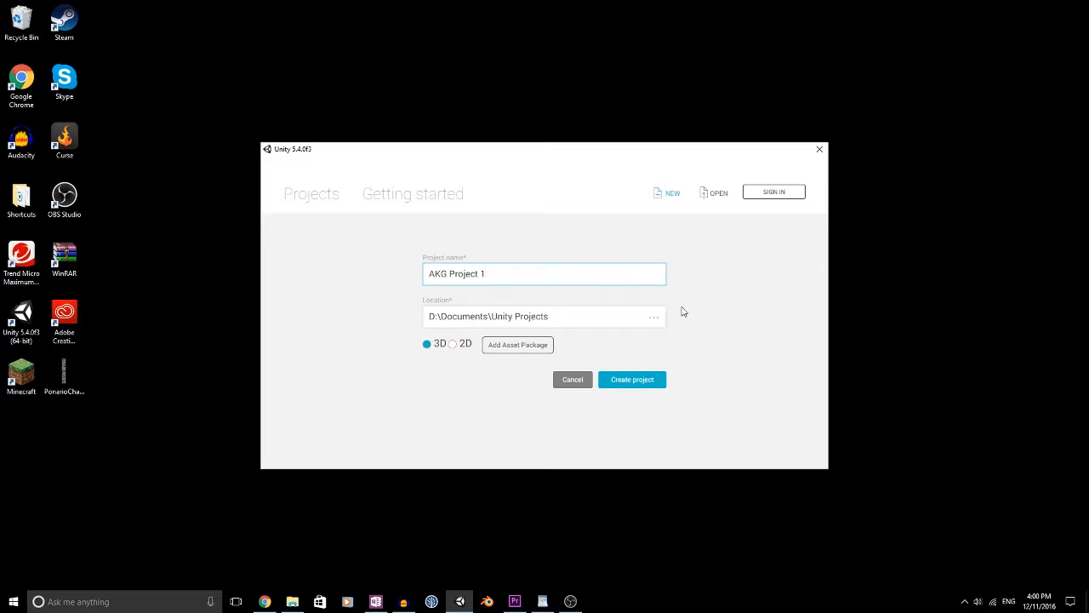
pyautogui.moveTo(678, 383)
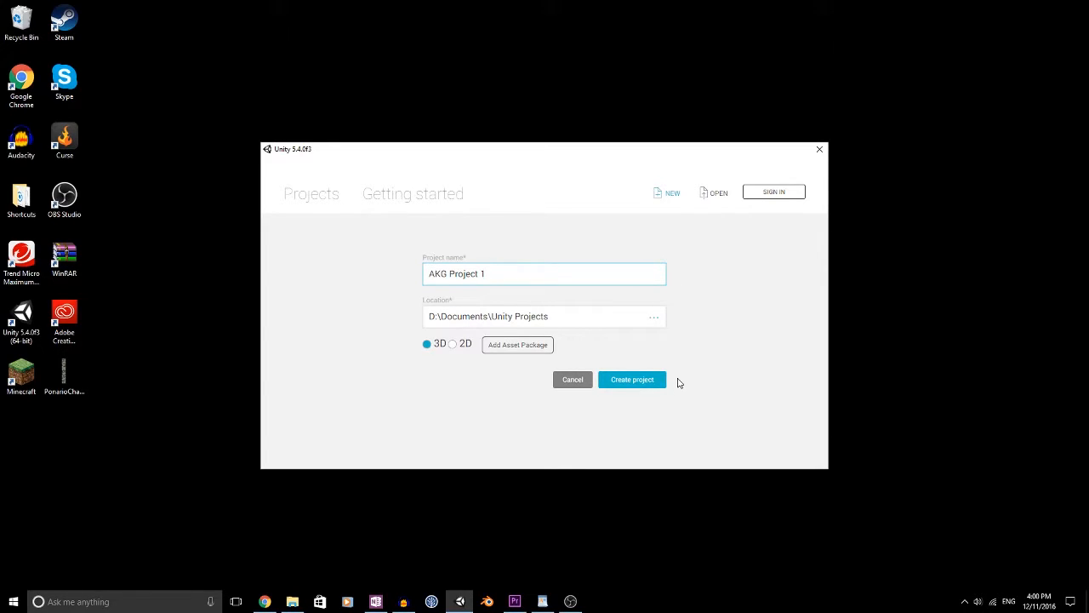
pyautogui.moveTo(714, 322)
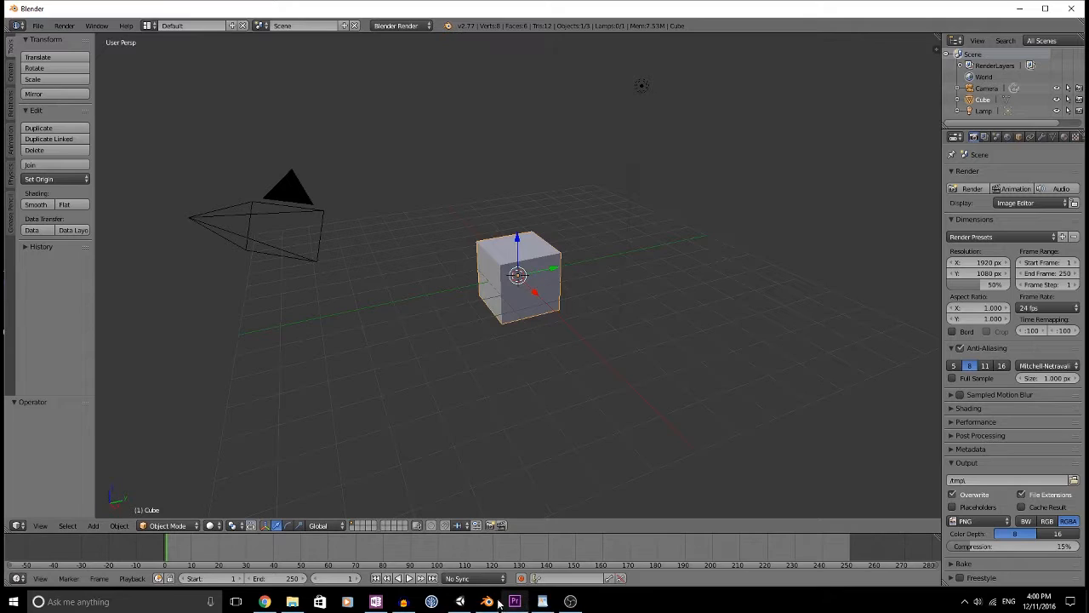
pyautogui.click(487, 603)
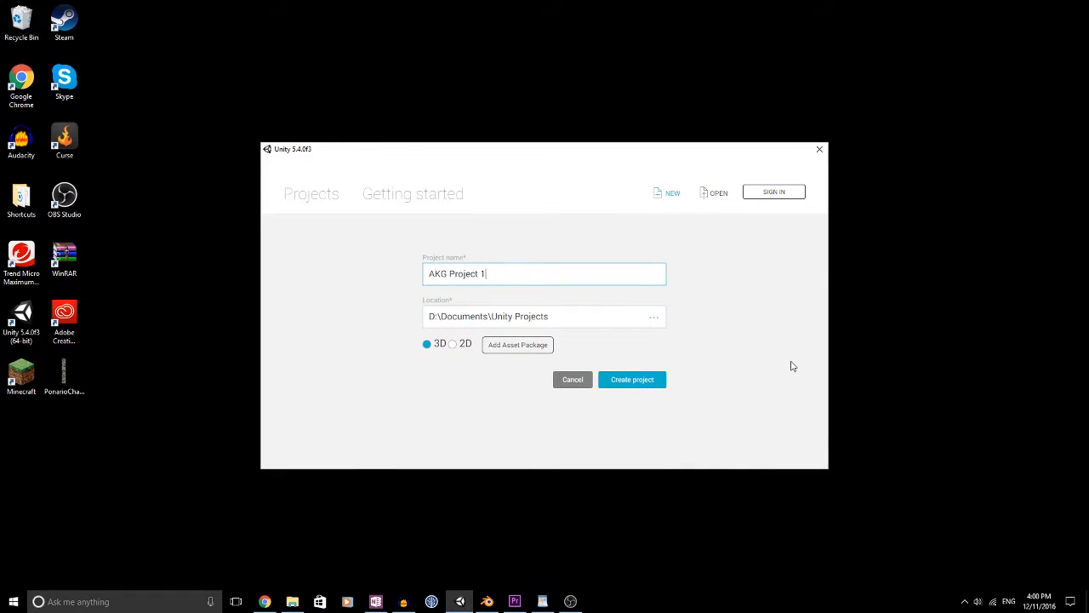
pyautogui.moveTo(622, 429)
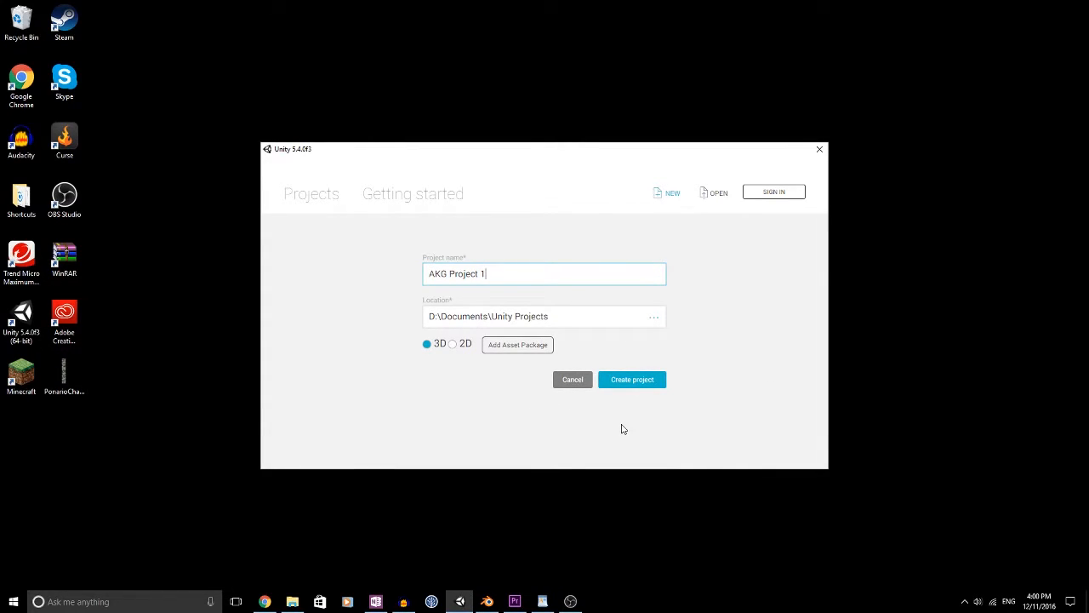
pyautogui.moveTo(582, 429)
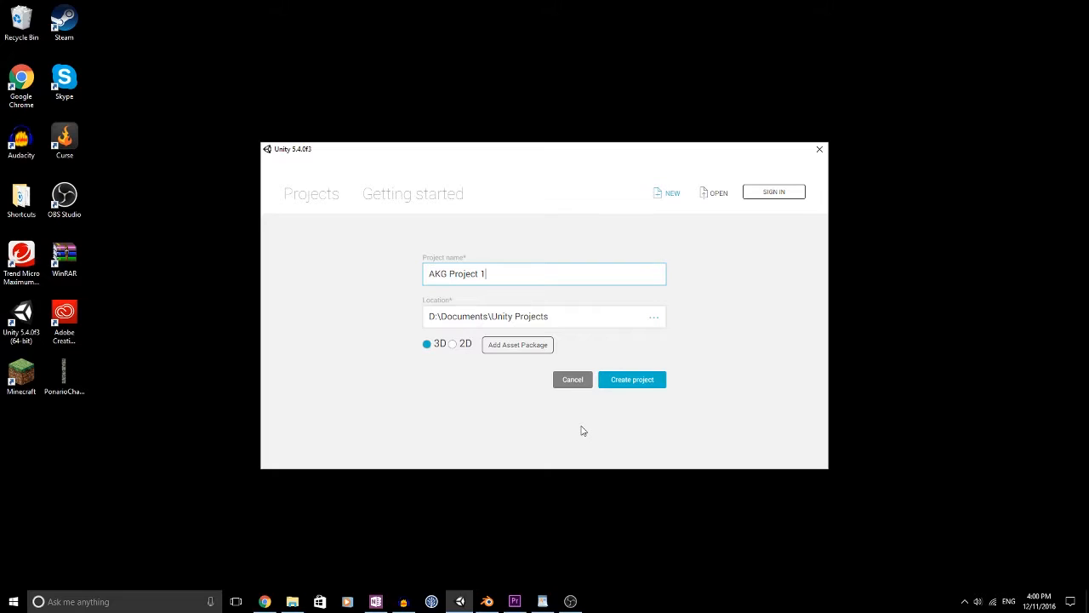
pyautogui.moveTo(585, 429)
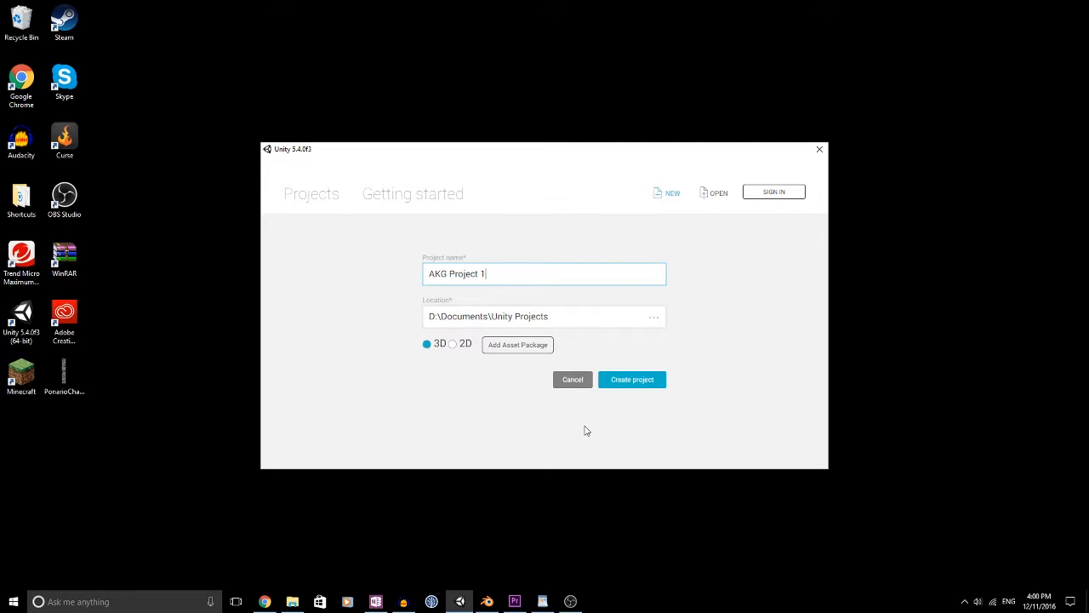
pyautogui.moveTo(623, 432)
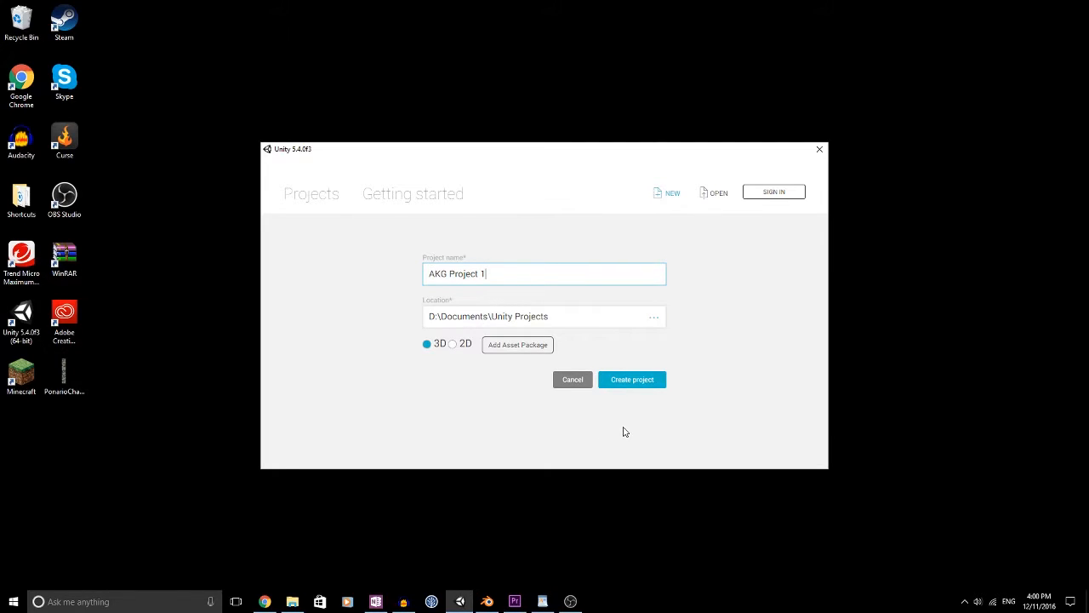
pyautogui.moveTo(681, 427)
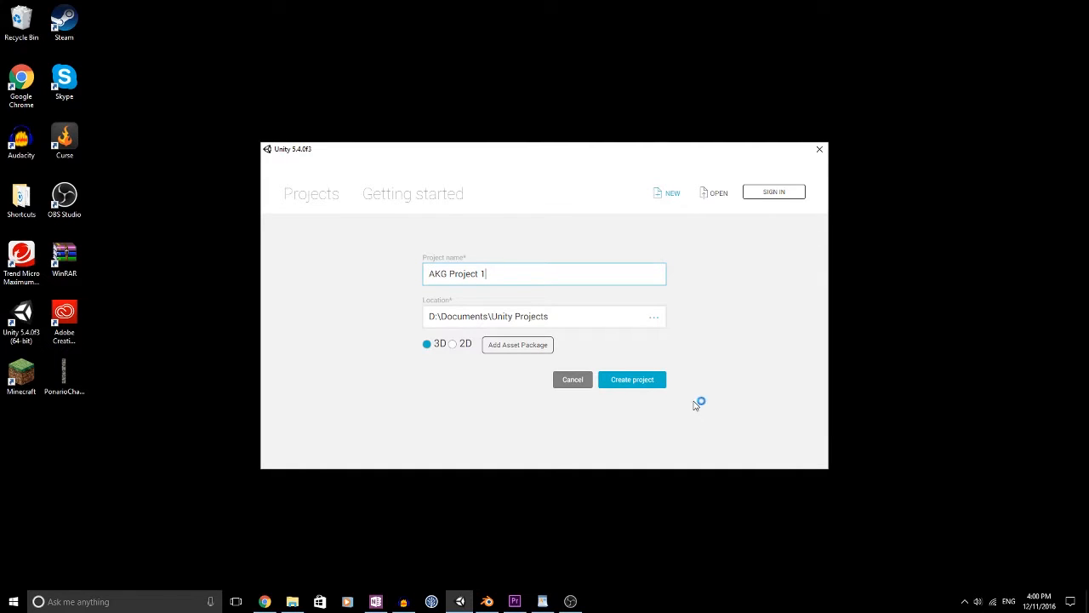
pyautogui.moveTo(688, 373)
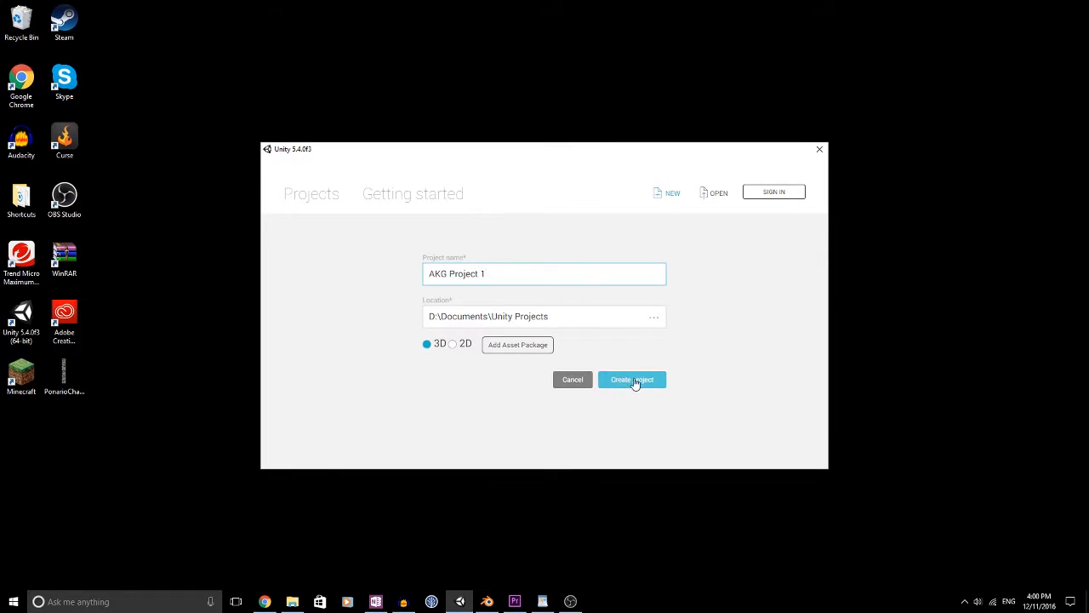
# - Create the project, dismiss the update notice and add a Cube to the scene
pyautogui.click(633, 380)
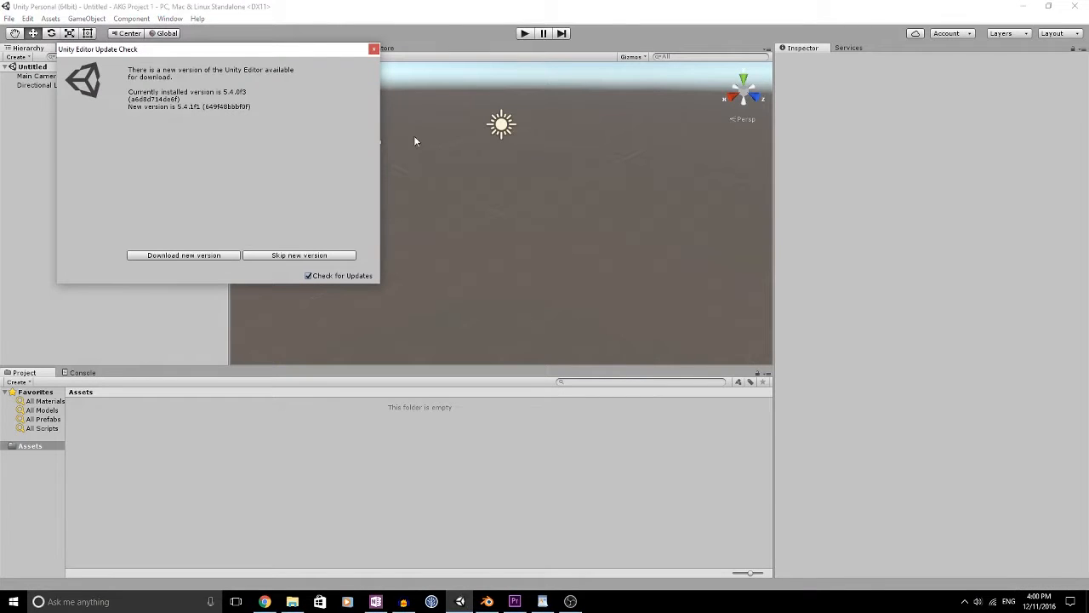
pyautogui.click(300, 256)
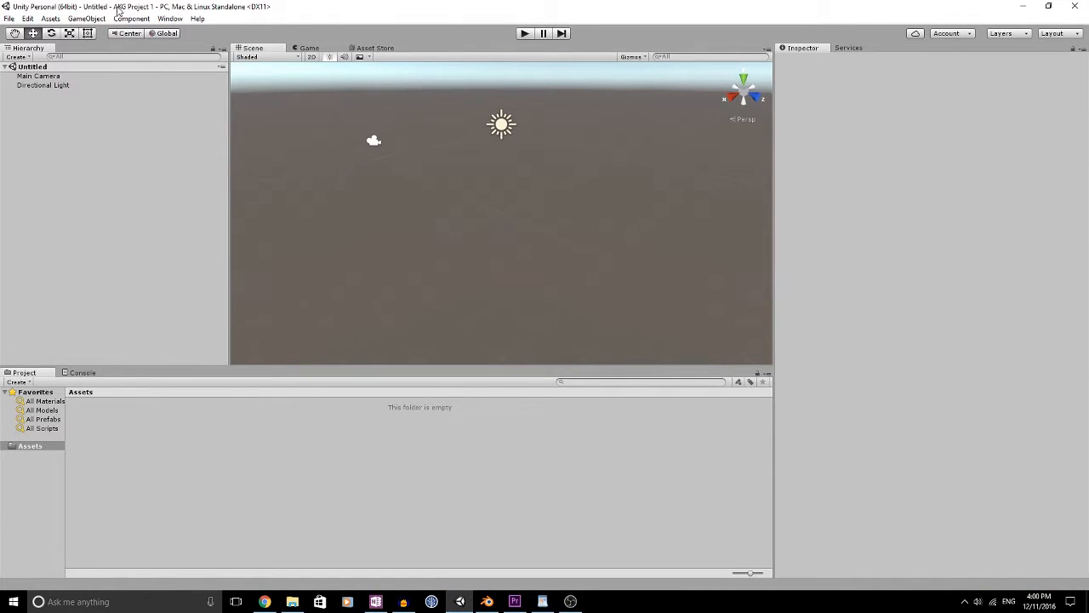
pyautogui.click(85, 17)
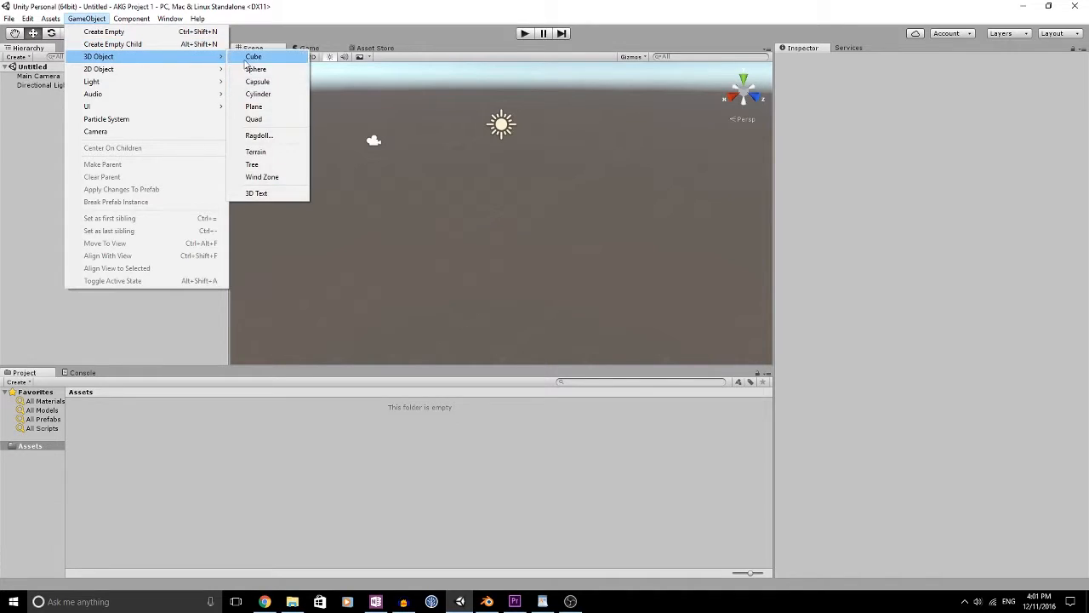
pyautogui.click(254, 56)
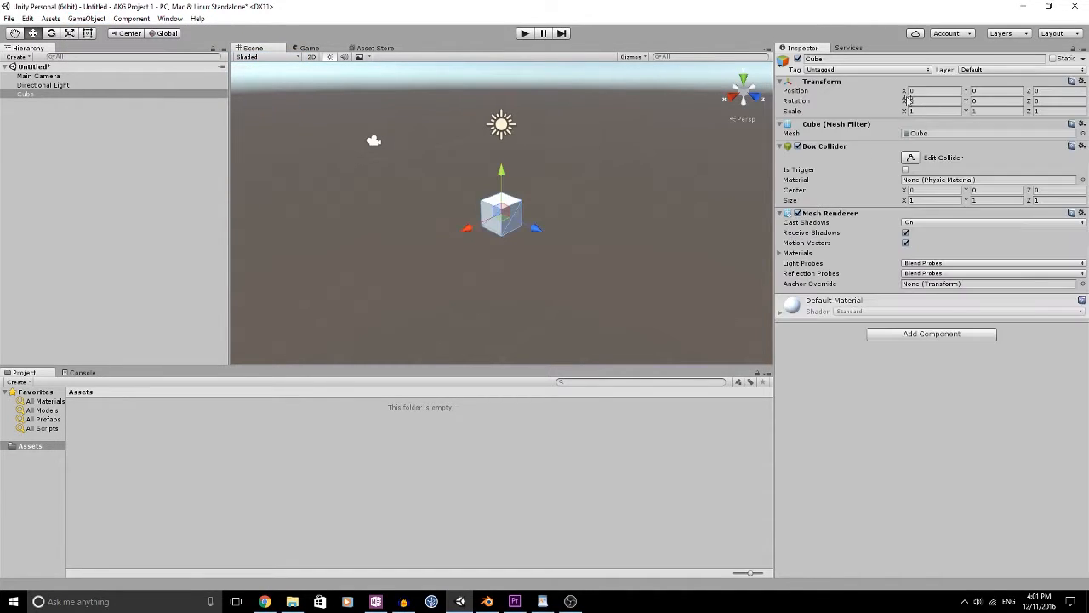
# - Set the cube's Y position to -0.5 and scale it to 100 to form a wide floor
pyautogui.click(991, 90)
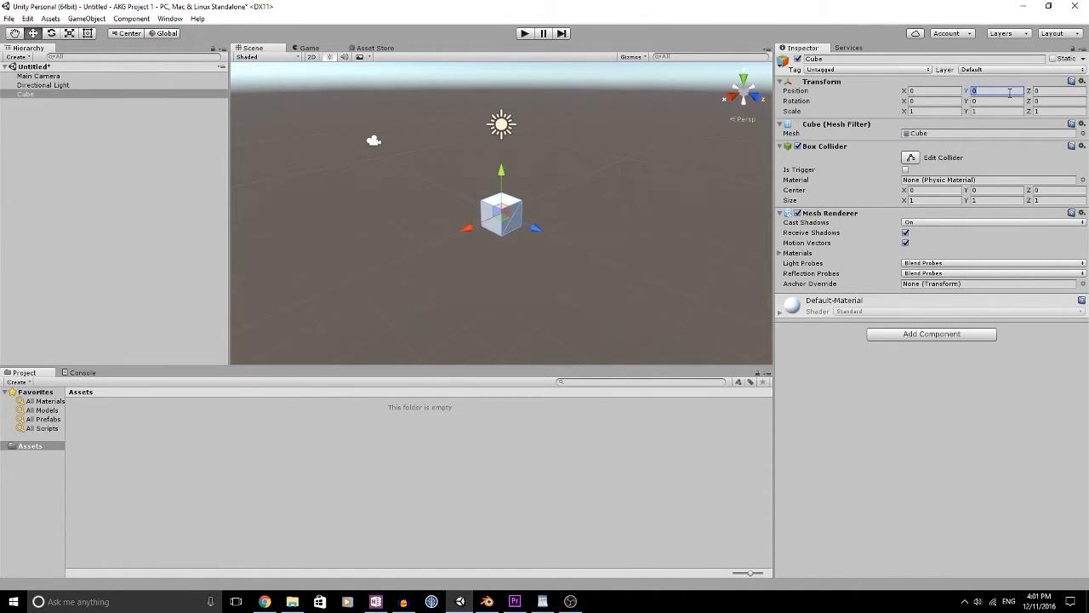
pyautogui.write('-0.5')
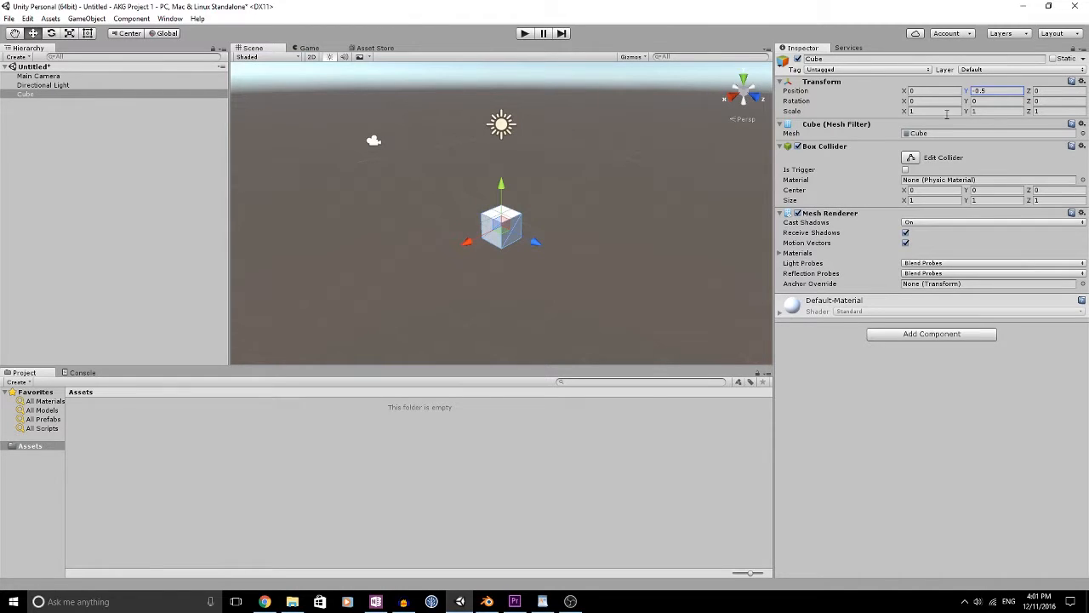
pyautogui.write('100')
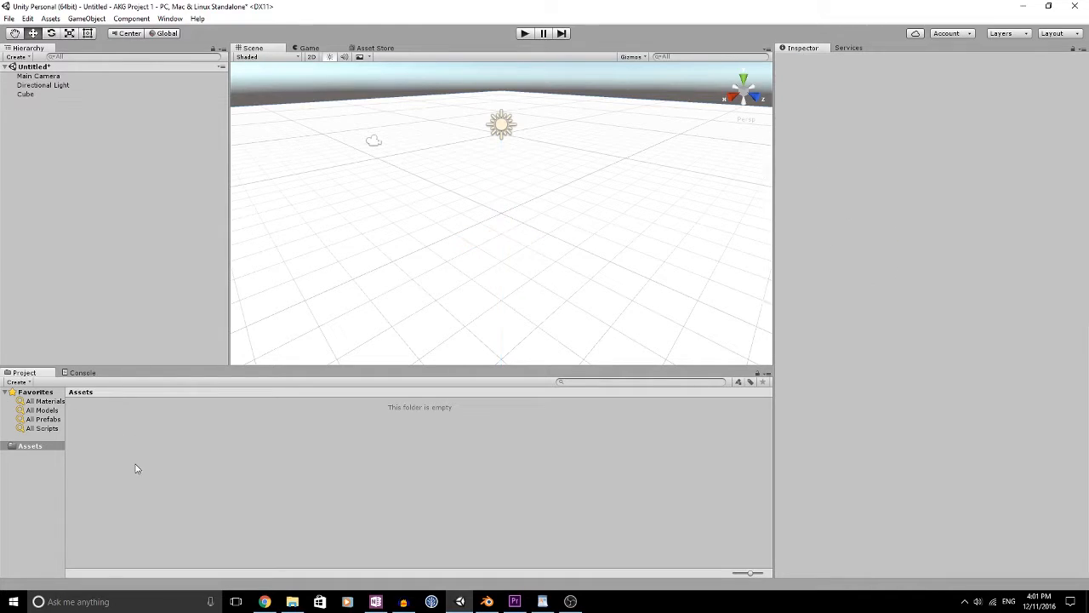
# - Create a new material asset named Ground in the project
pyautogui.rightClick(136, 468)
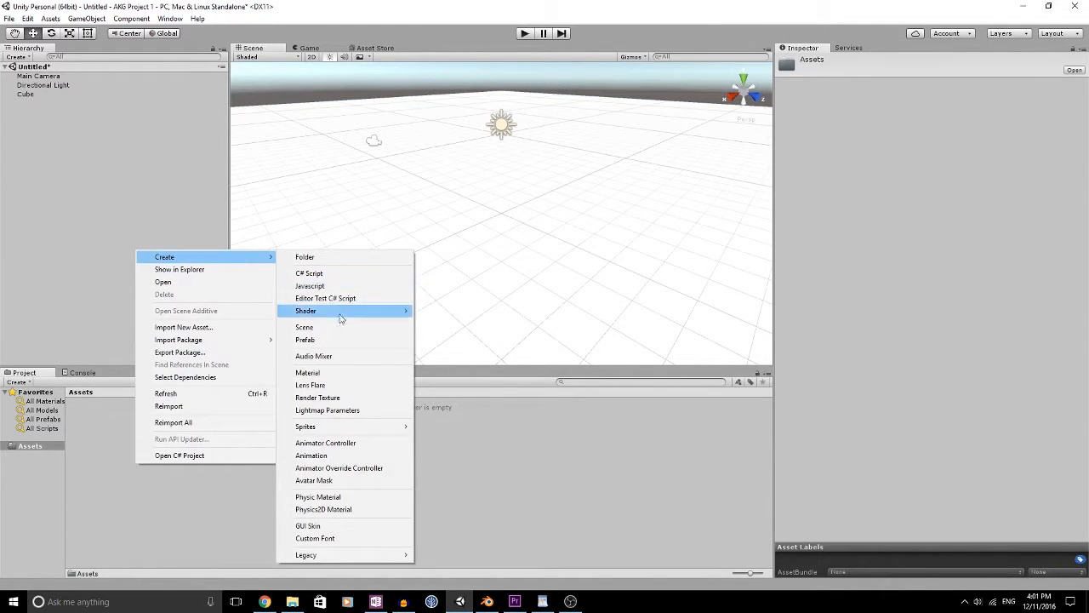
pyautogui.click(307, 371)
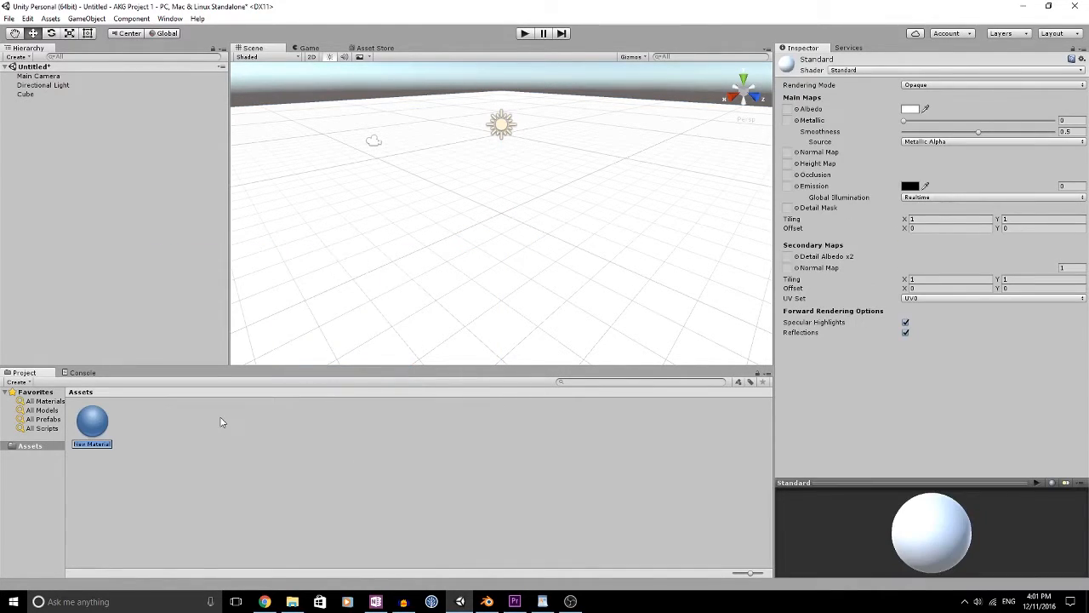
pyautogui.write('Ground')
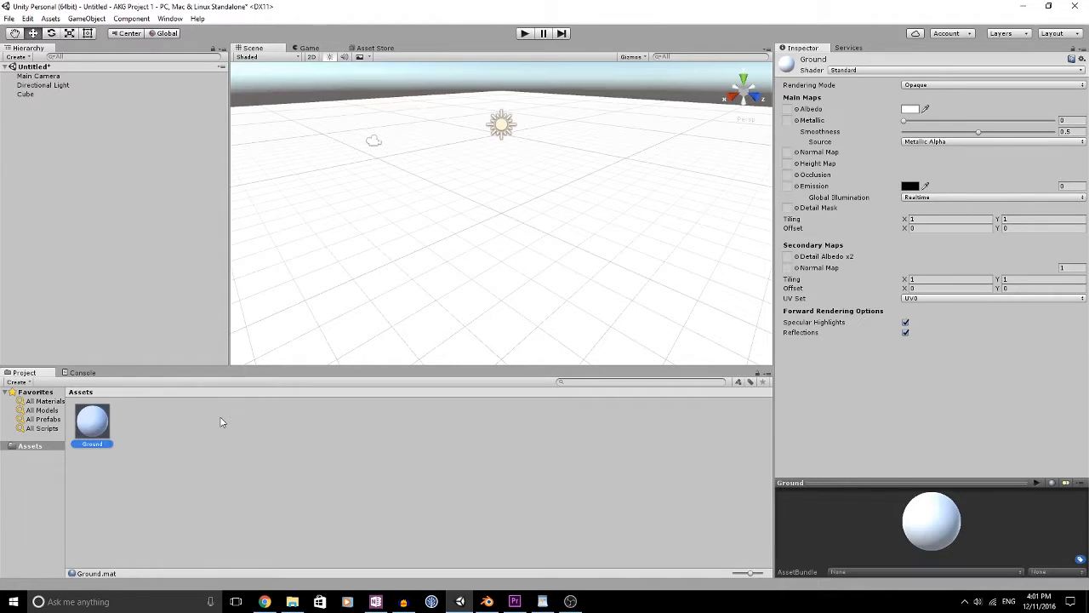
pyautogui.click(908, 109)
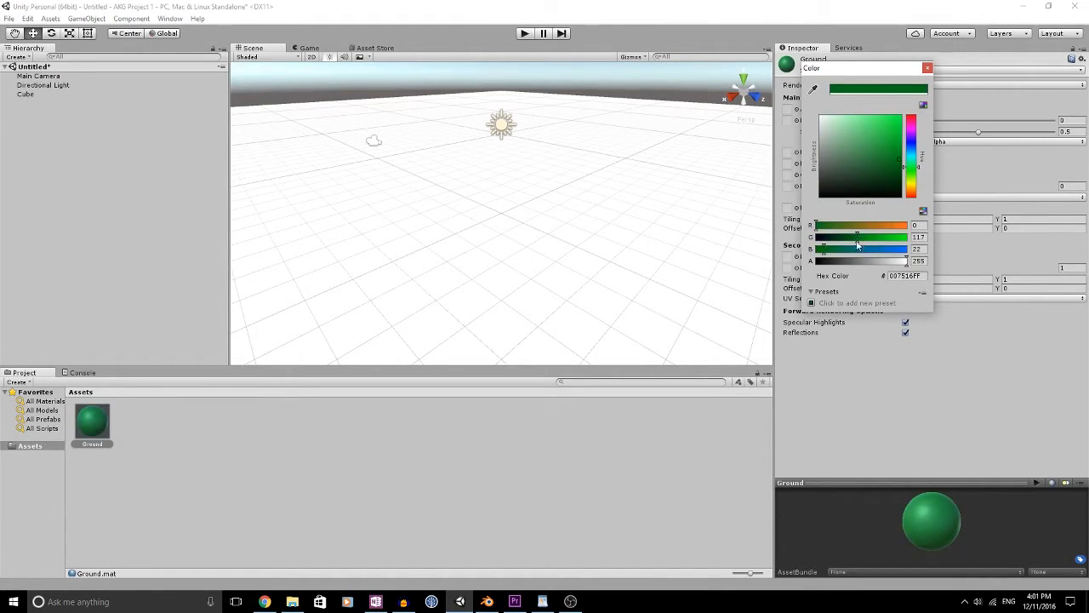
# - Give the Ground material a green albedo colour so the floor shows green
pyautogui.moveTo(868, 248); pyautogui.dragTo(851, 249)
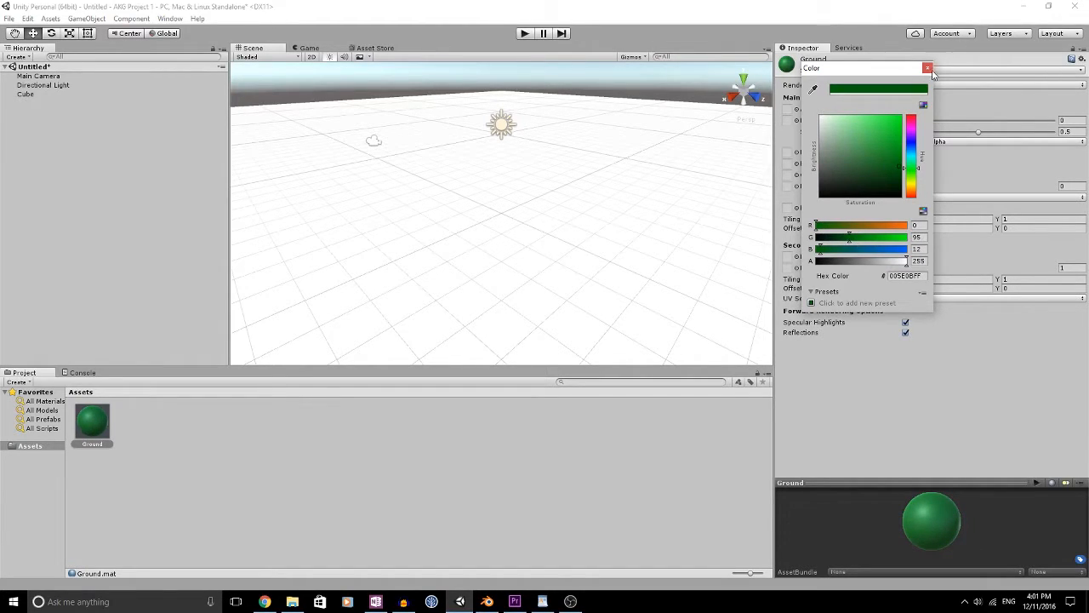
pyautogui.click(926, 68)
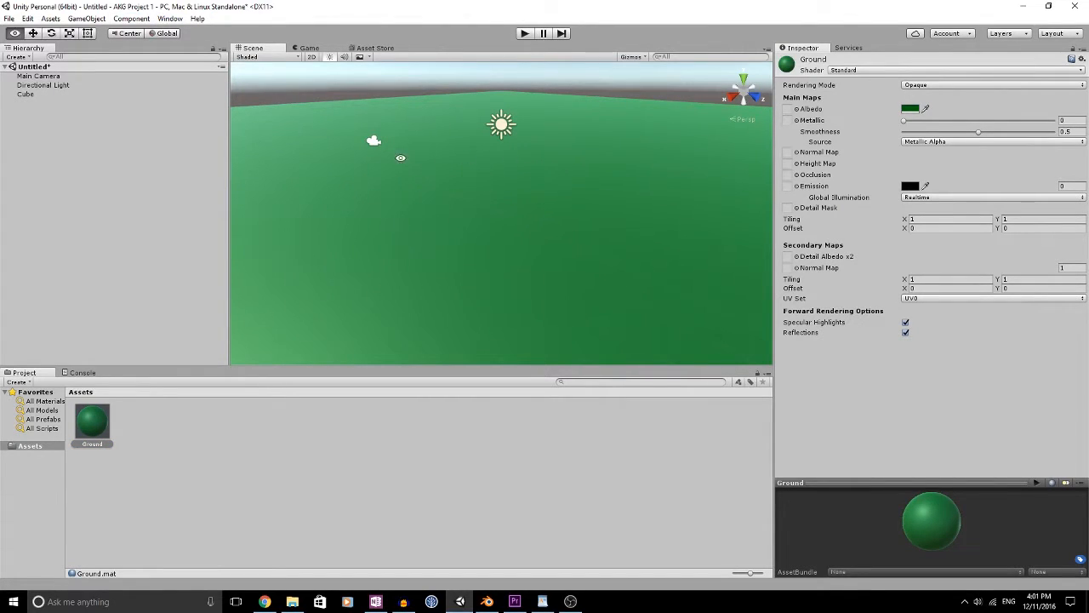
# - Add a second cube and set its Y scale to 2 so it stands tall on the floor
pyautogui.click(86, 17)
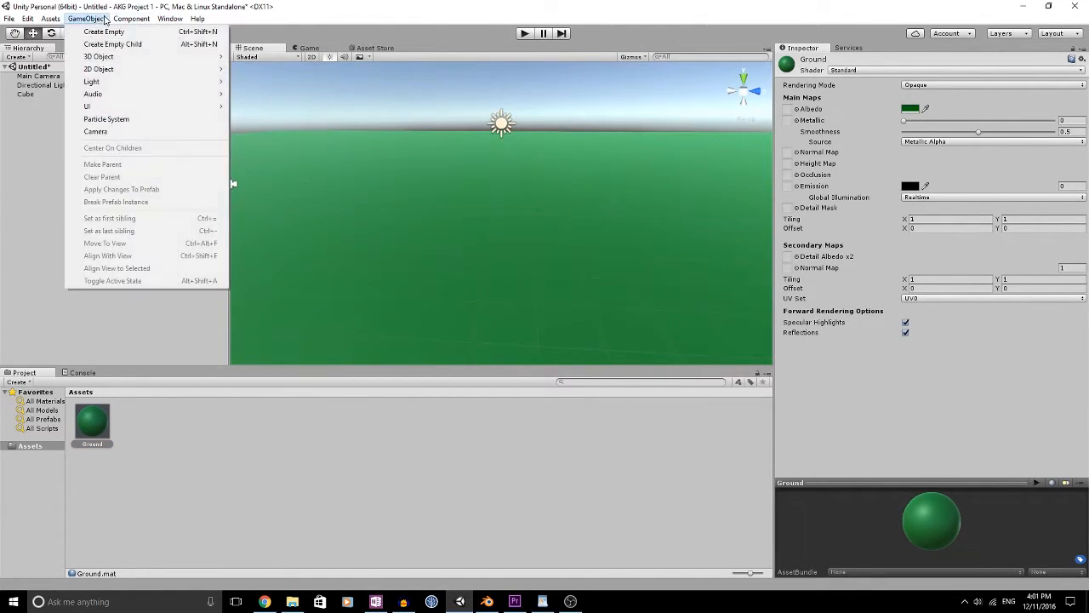
pyautogui.click(98, 56)
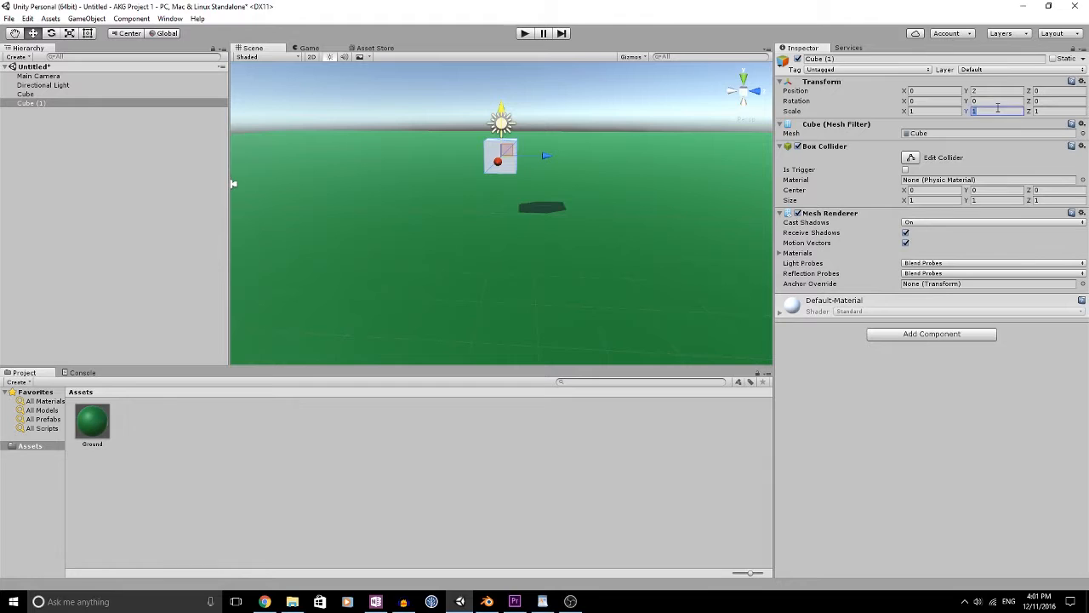
pyautogui.write('2')
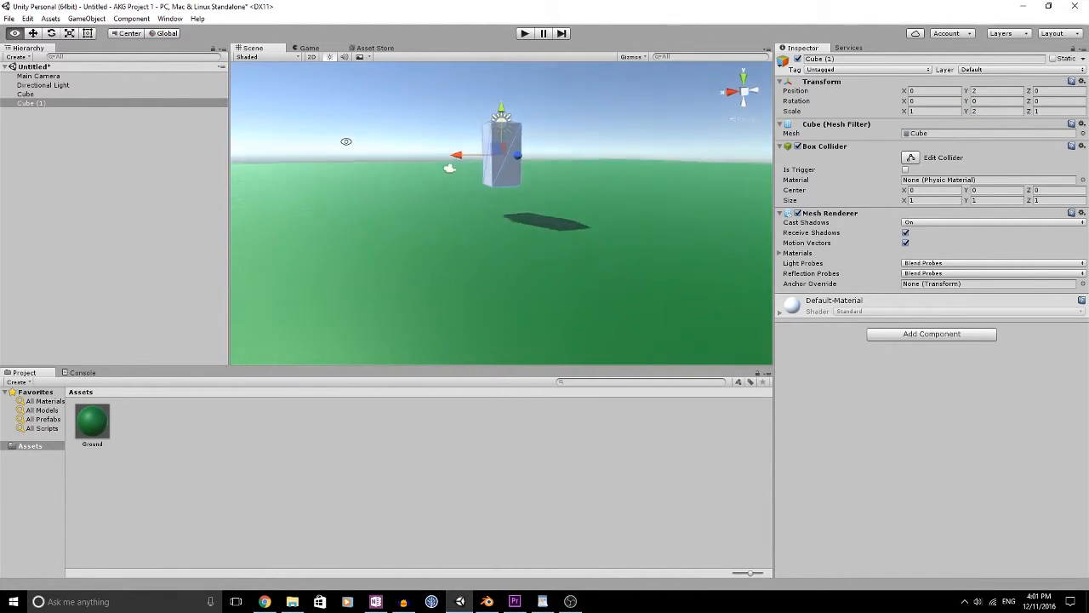
# - Add a Rigidbody to the tall cube with Freeze Rotation enabled in its constraints
pyautogui.click(931, 332)
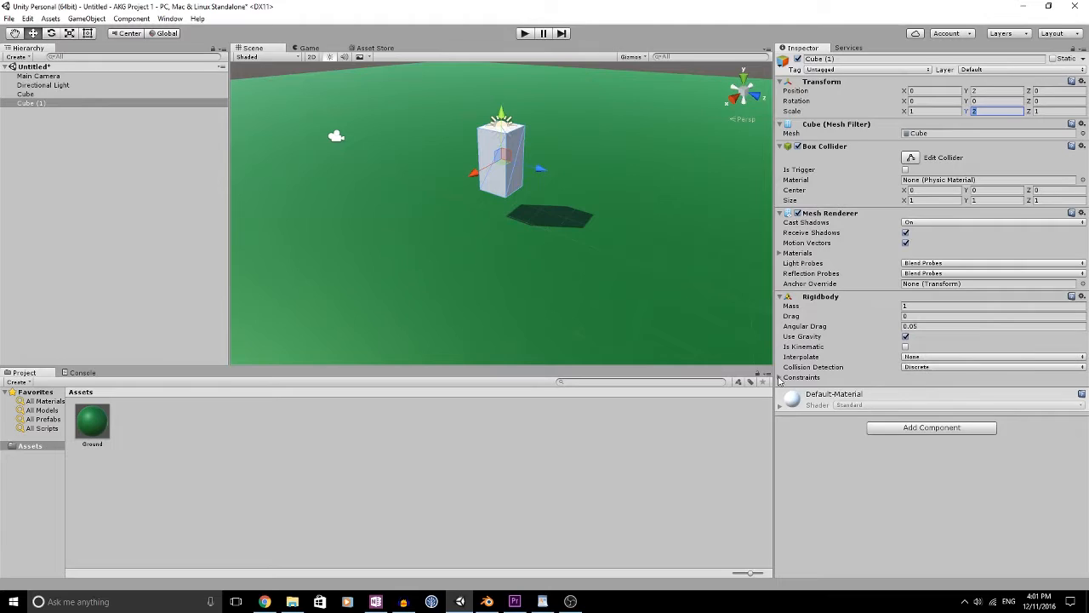
pyautogui.click(923, 399)
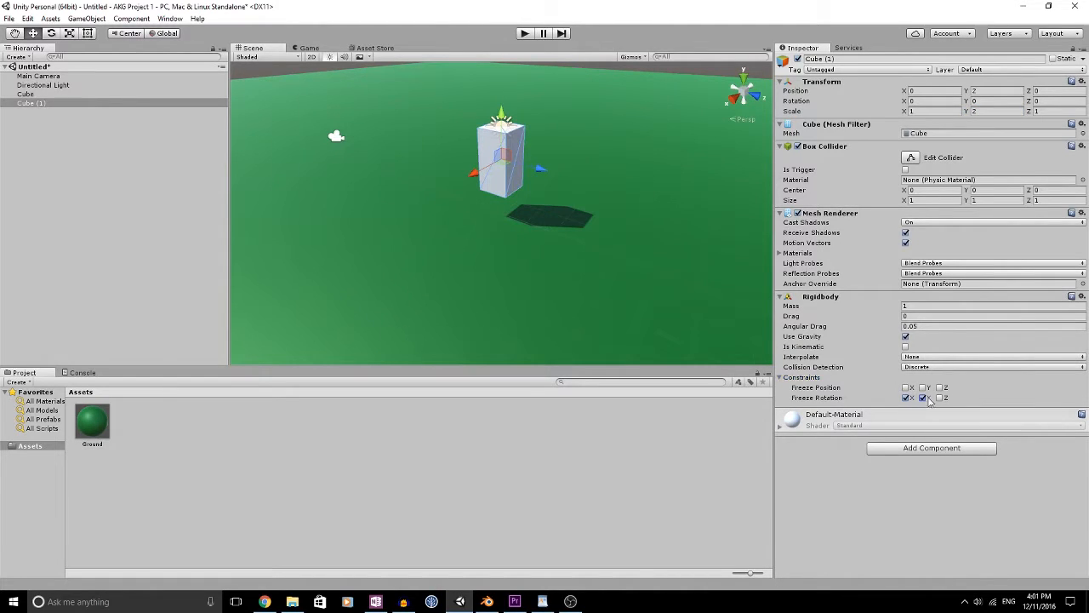
pyautogui.click(926, 398)
pyautogui.write('PlayerInput')
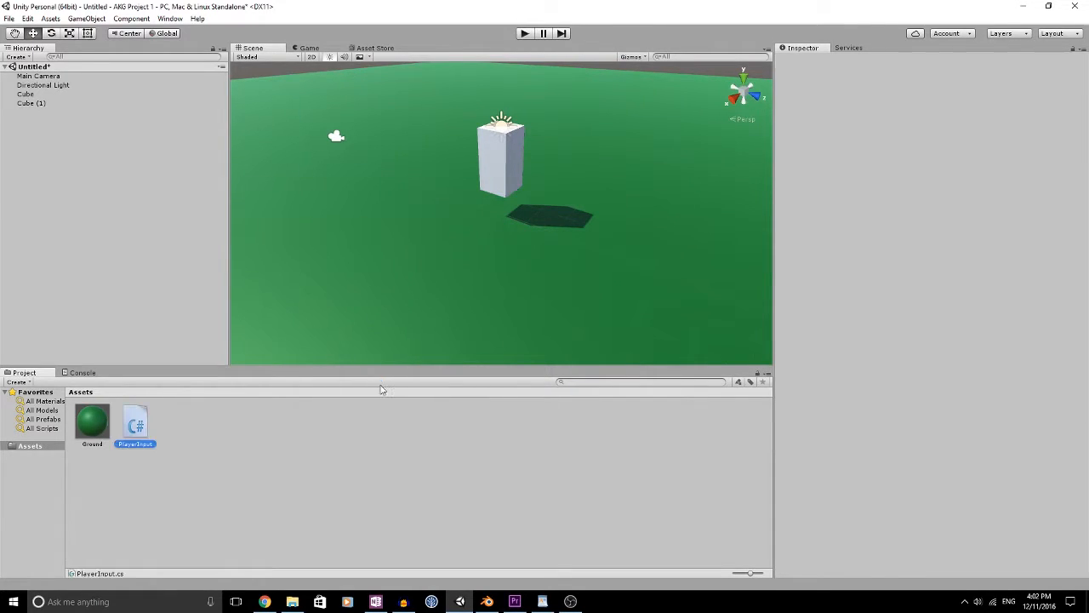
# - Open the PlayerInput script from the Project panel in MonoDevelop
pyautogui.click(134, 422)
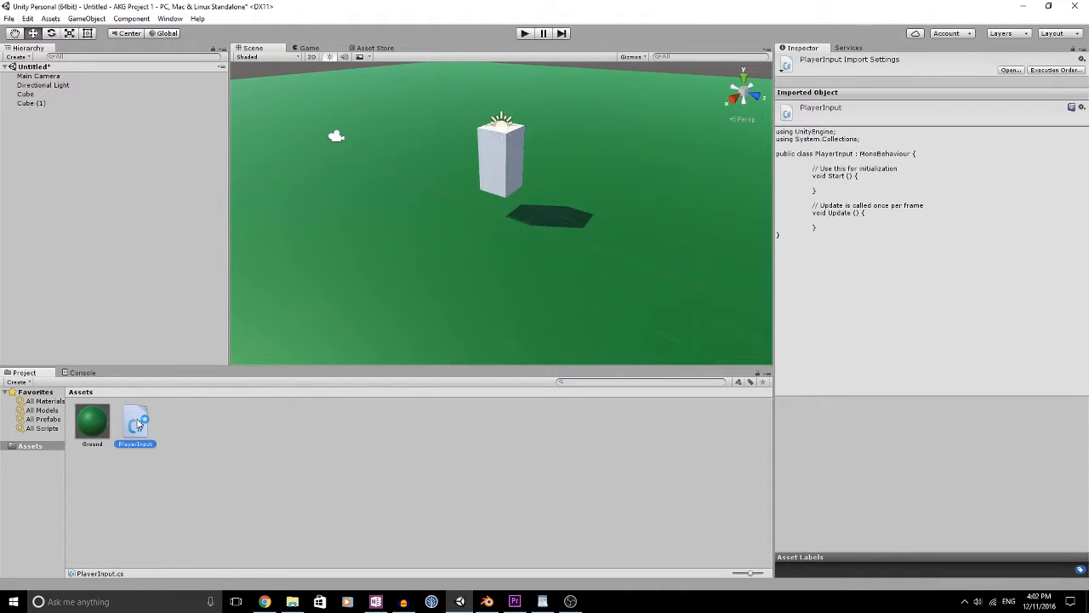
pyautogui.doubleClick(134, 422)
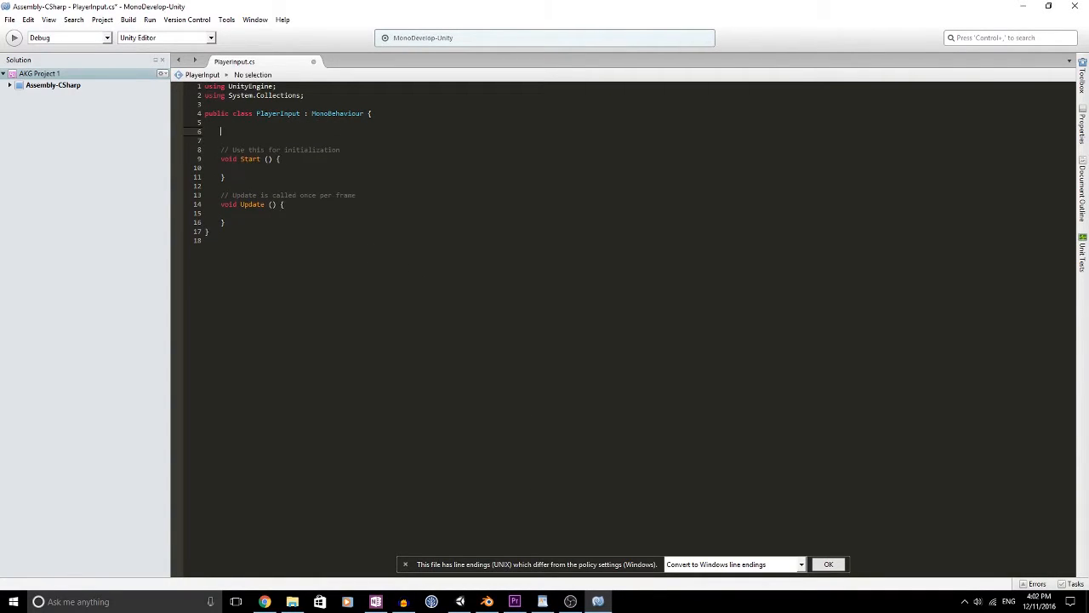
# - Declare the fields 'Rigidbody myRigidbody;' and 'float speed;' in PlayerInput
pyautogui.write('Rigidbody')
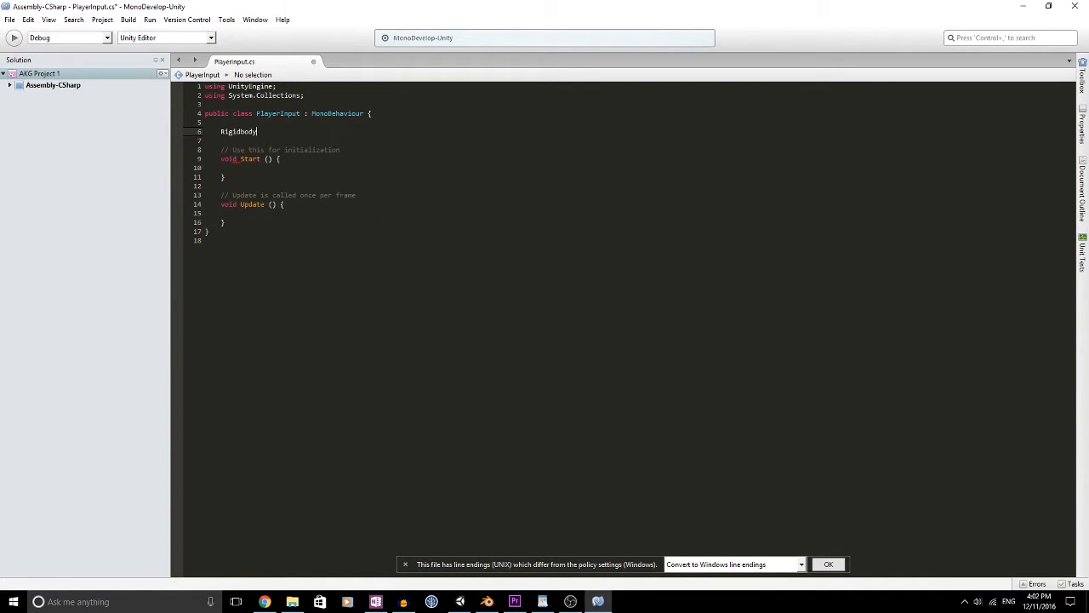
pyautogui.write('myRig')
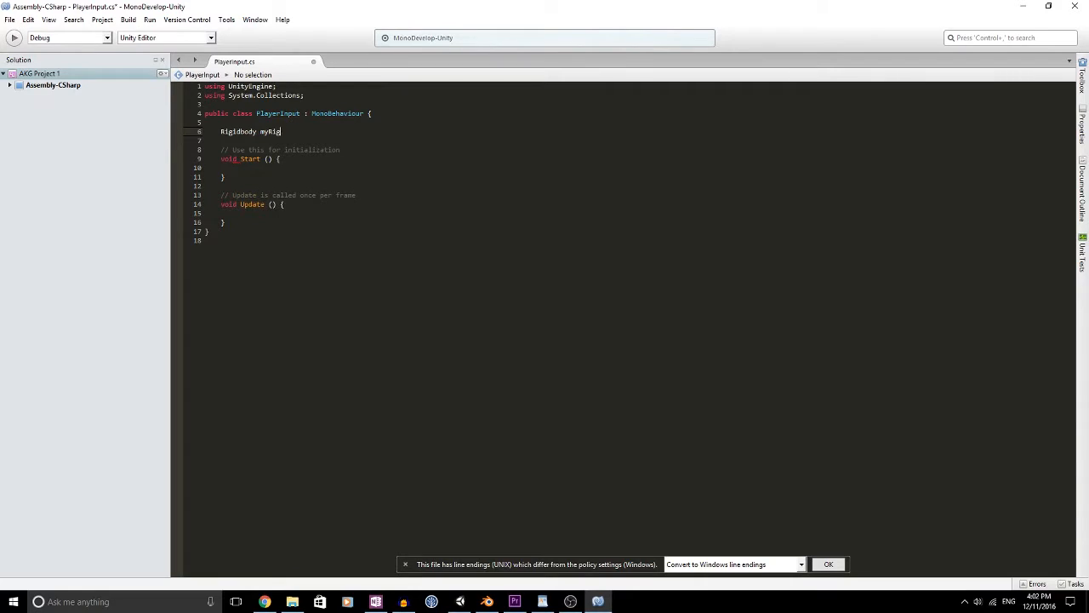
pyautogui.write('idbody;')
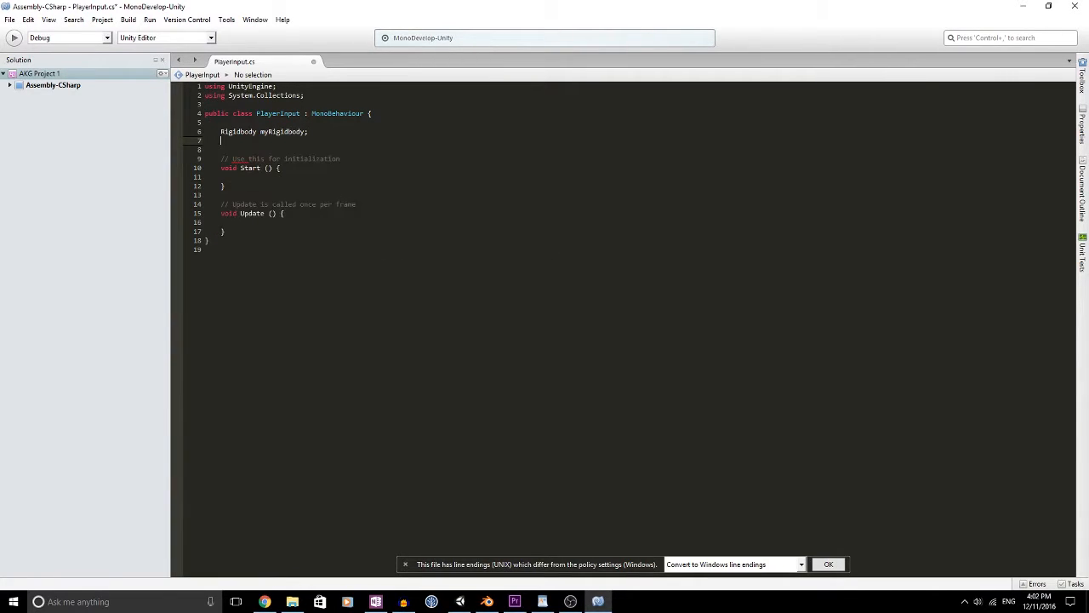
pyautogui.write('float')
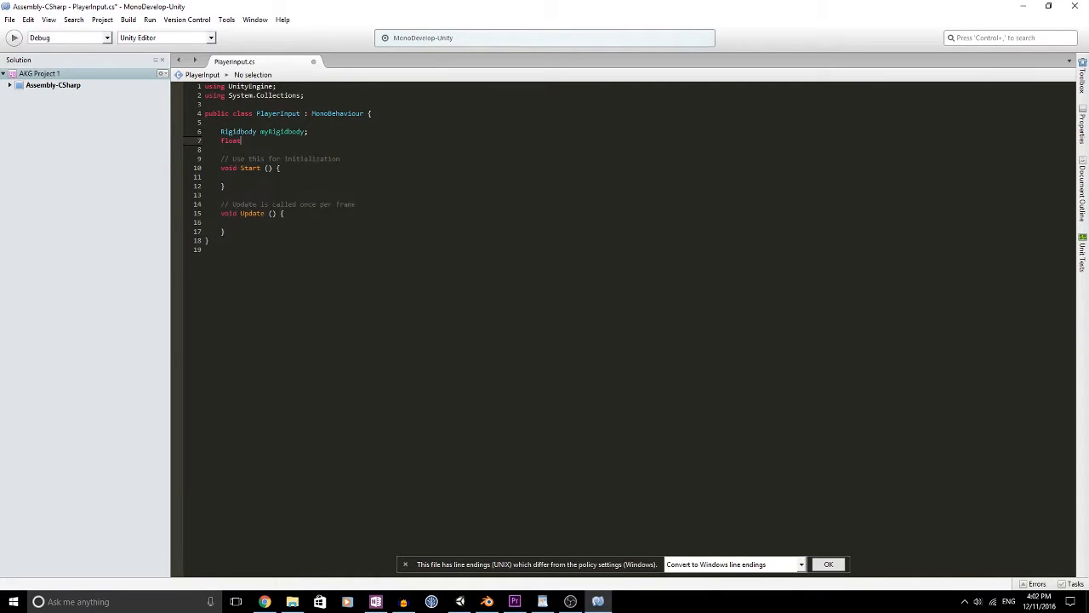
pyautogui.write('speed;')
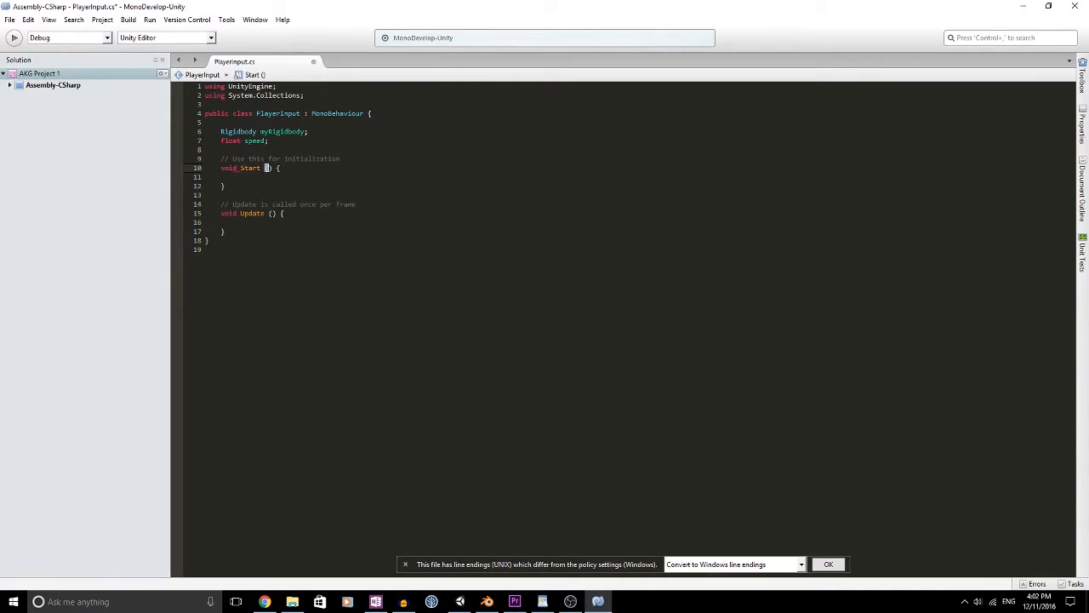
# - In Start, assign myRigidbody = GetComponent<Rigidbody>()
pyautogui.write('myr')
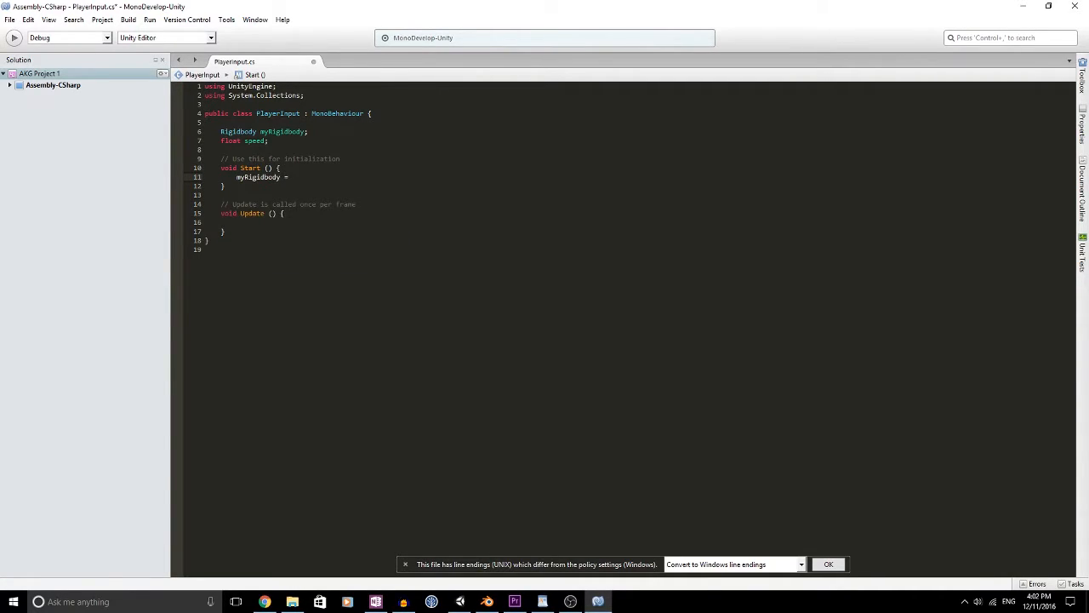
pyautogui.write('GetComponent')
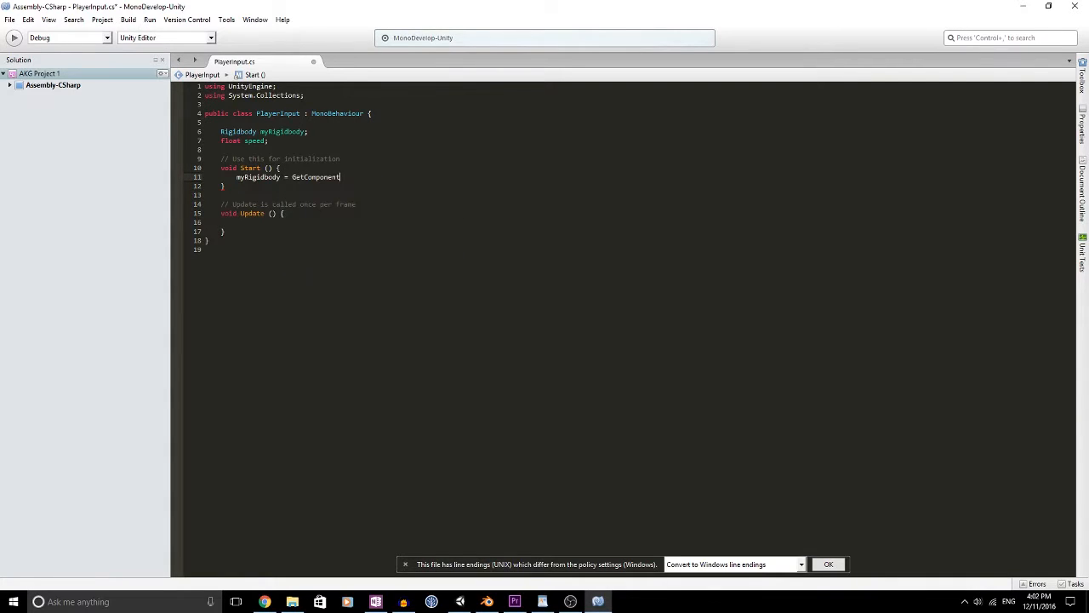
pyautogui.write('<')
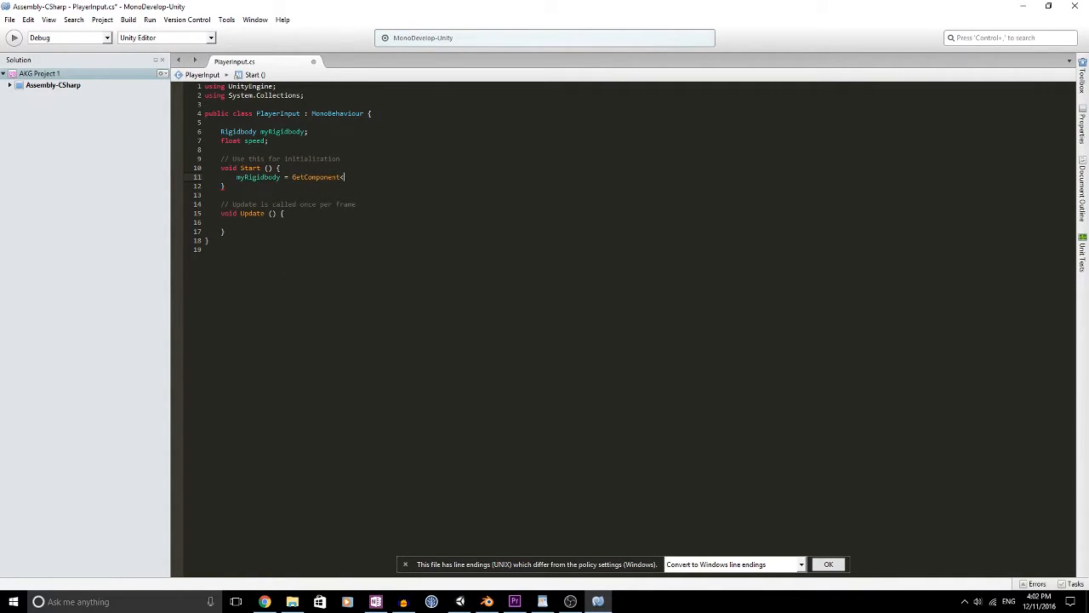
pyautogui.write('<Rigidbody')
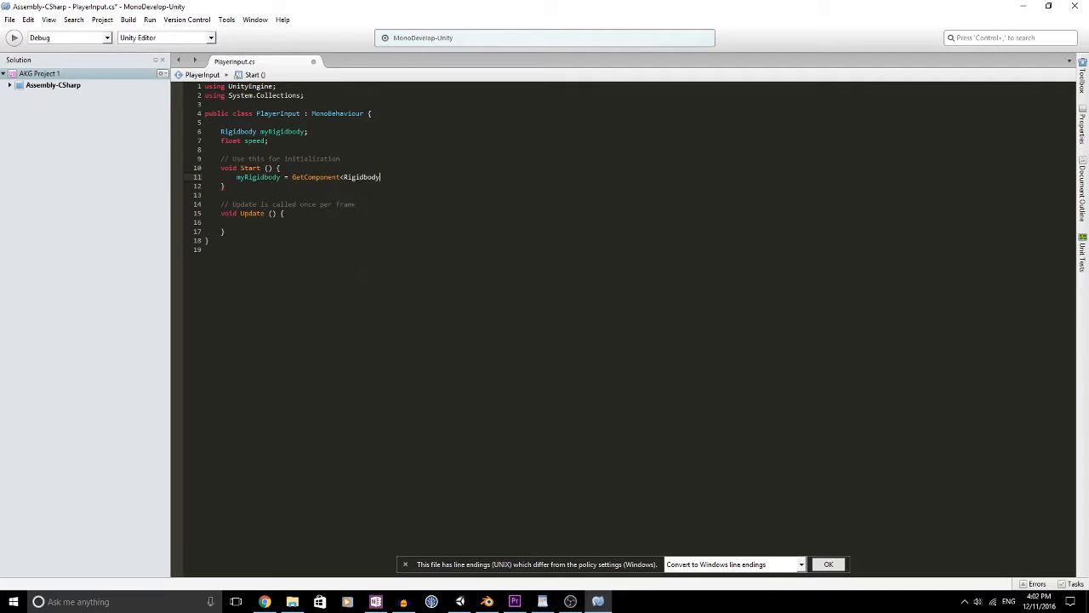
pyautogui.write('>()')
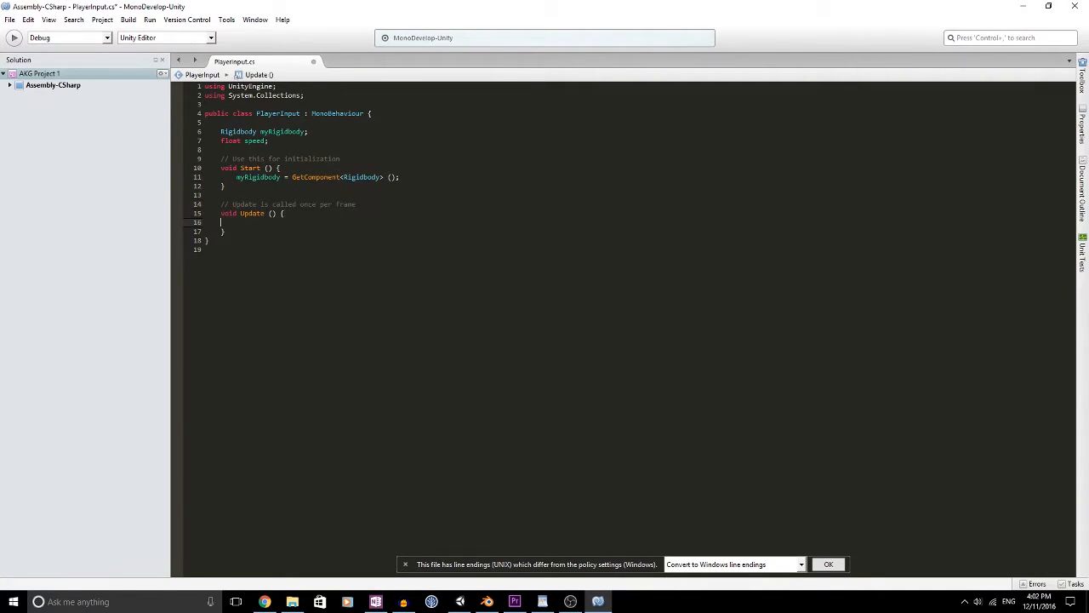
# - In Update, build Vector3 input from Input.GetAxis("Horizontal") and Input.GetAxis("Vertical")
pyautogui.write('Vec')
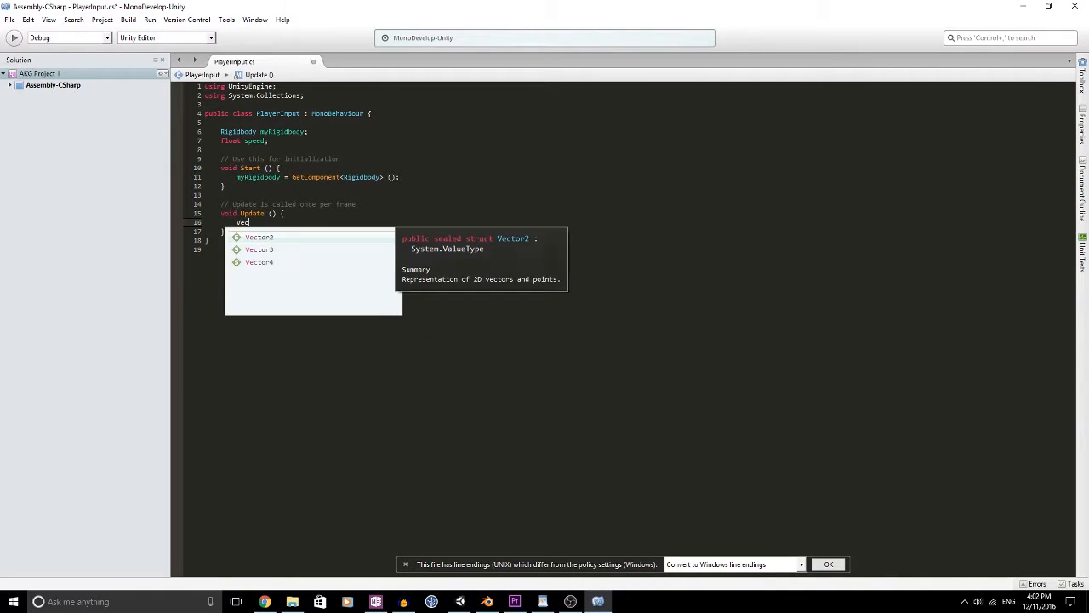
pyautogui.write('Vector3 i')
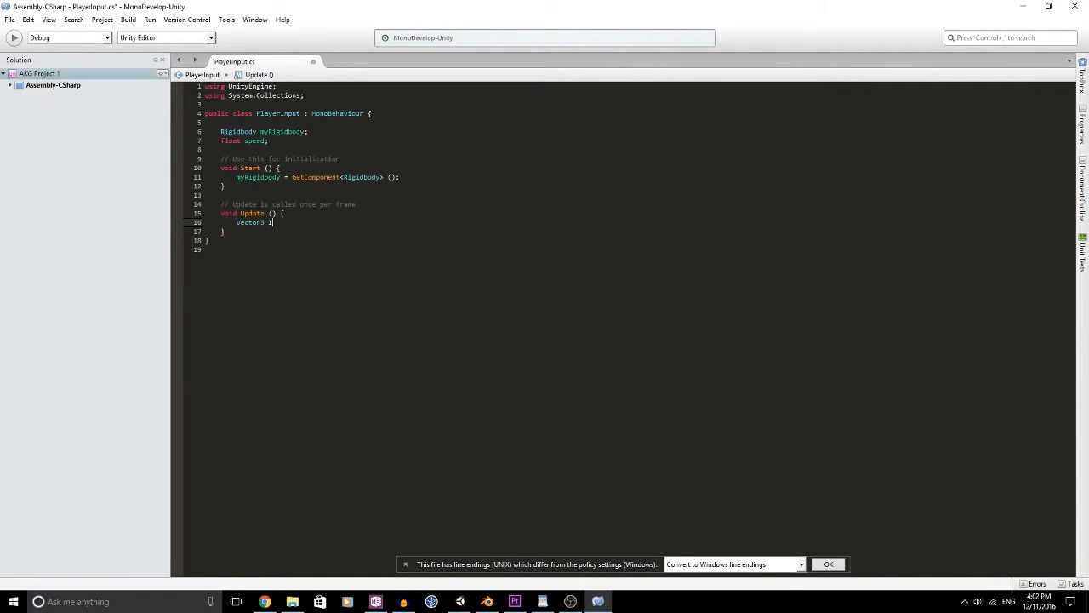
pyautogui.write('nput =')
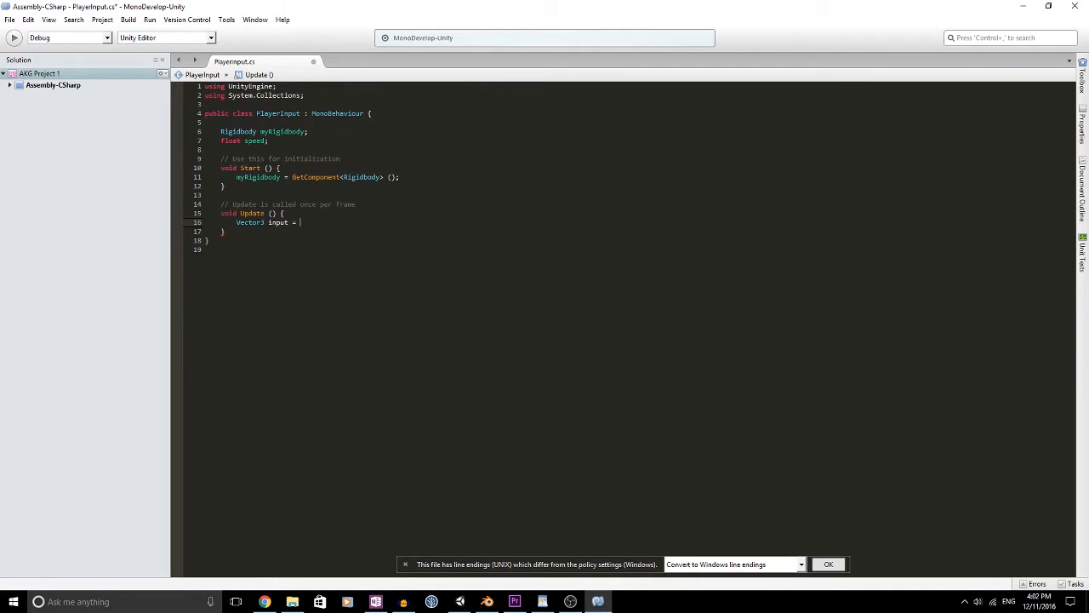
pyautogui.write('new Vector3(')
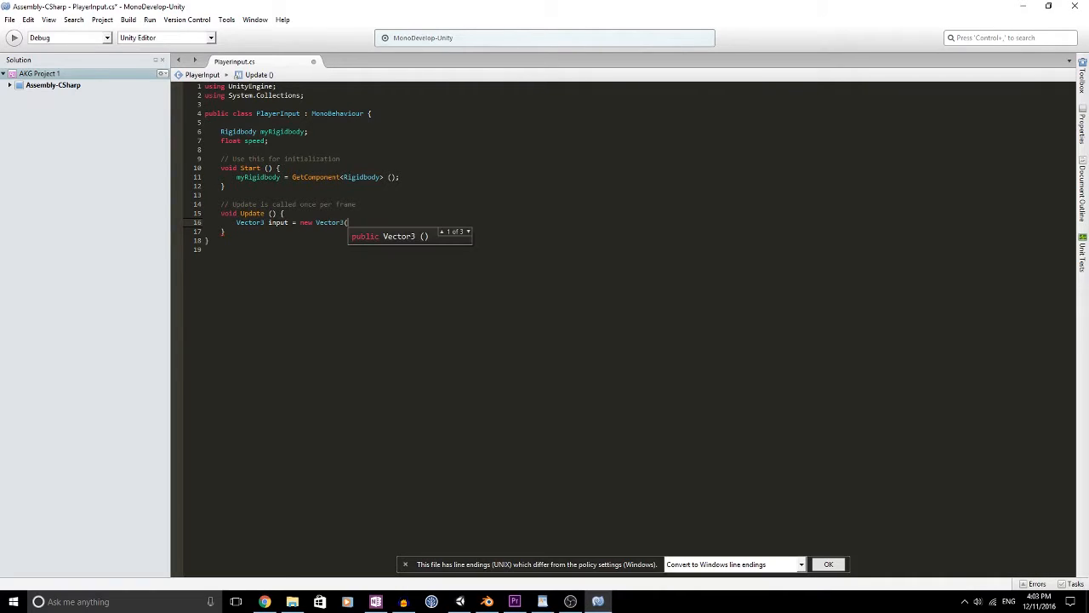
pyautogui.write('input')
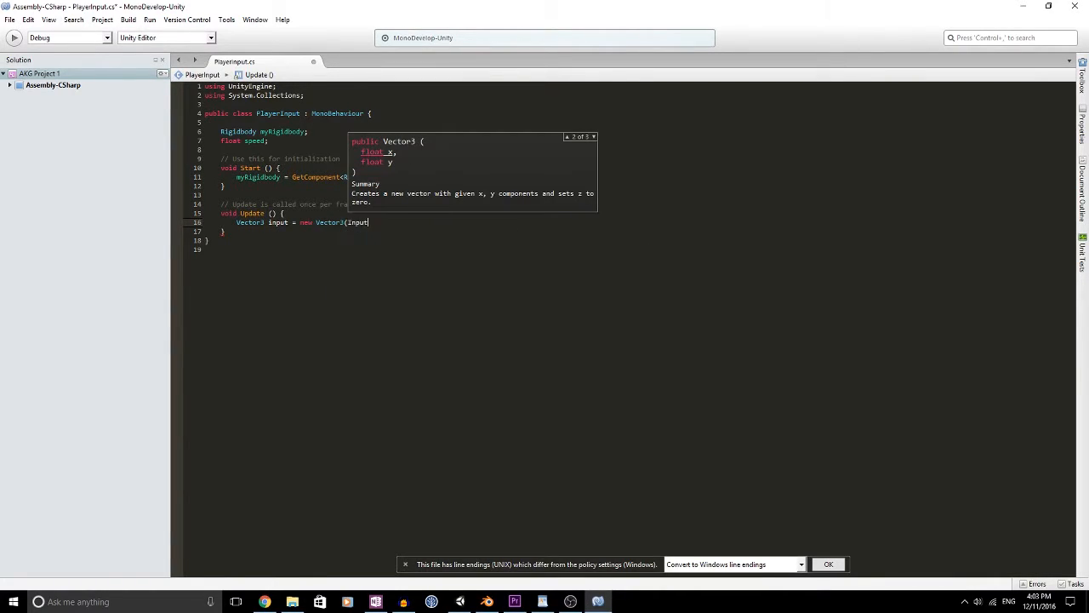
pyautogui.write('.GetAxis("')
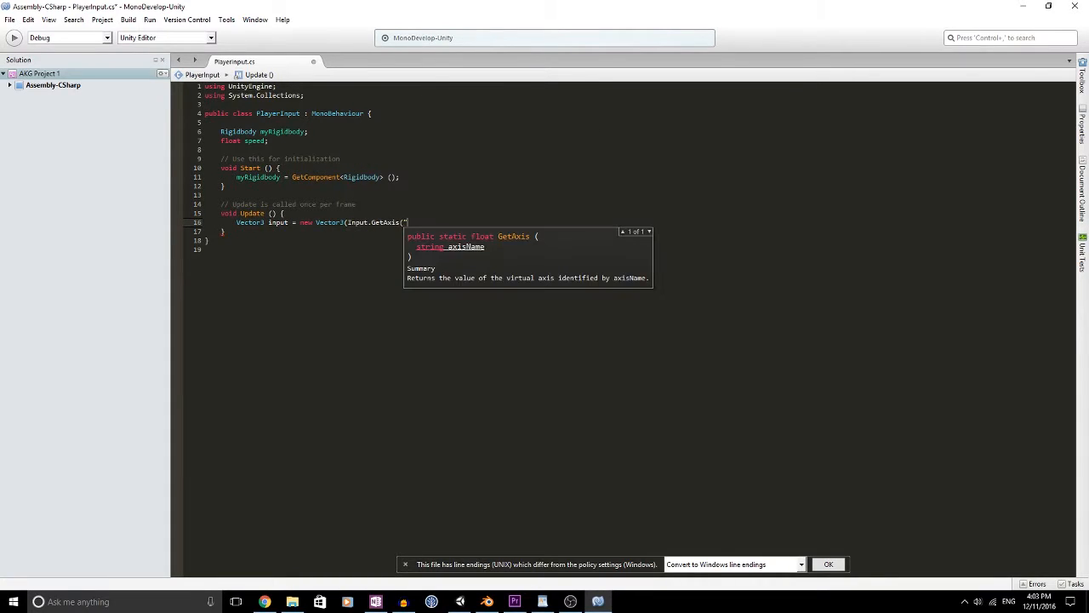
pyautogui.write('Hori')
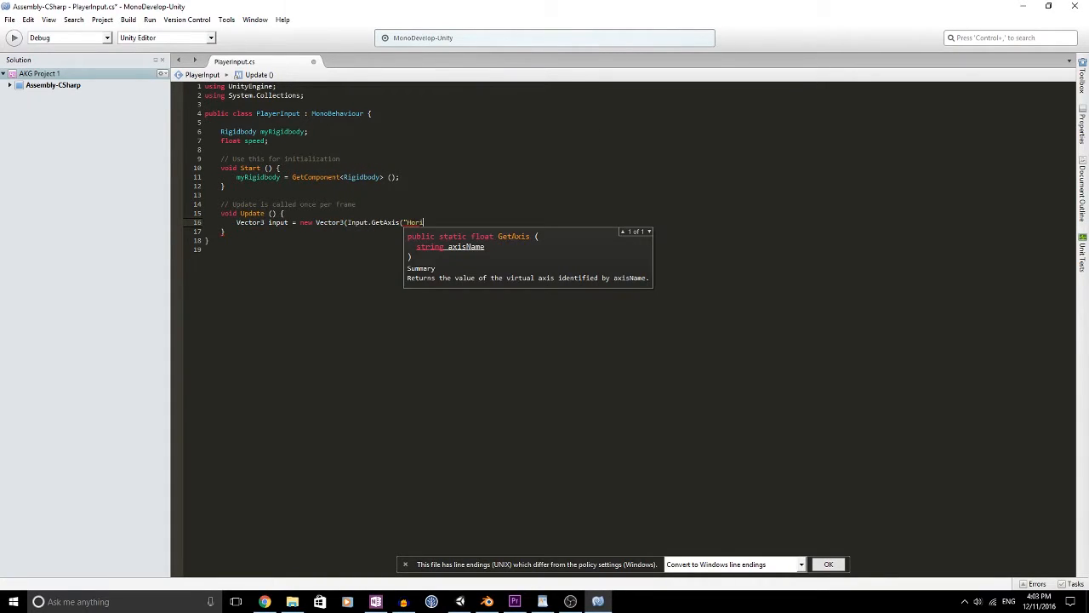
pyautogui.write('zontal"), 0, In')
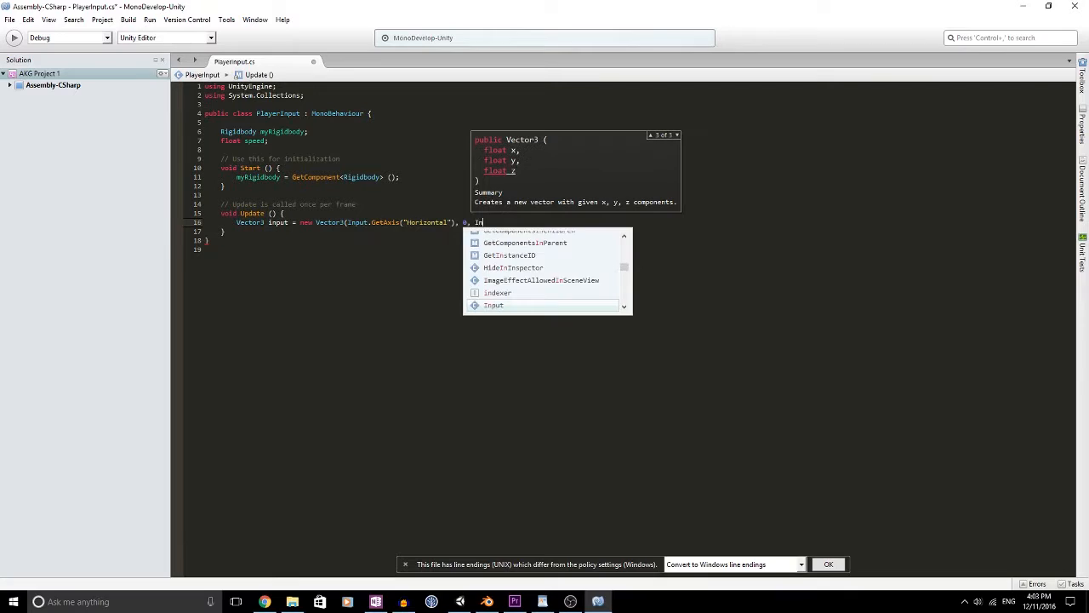
pyautogui.write('put.')
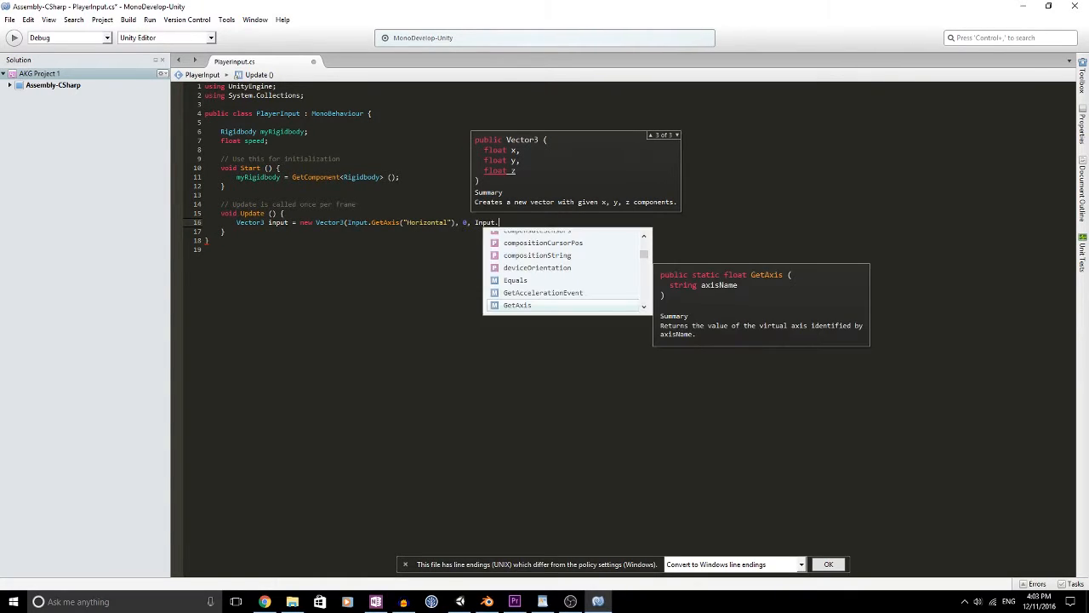
pyautogui.write('GetAxis("')
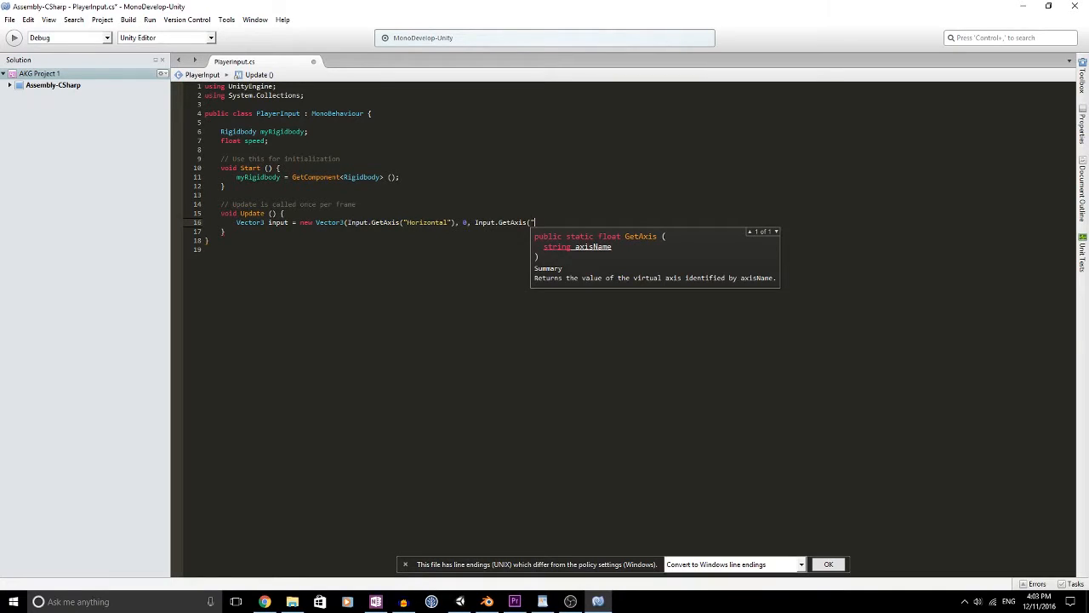
pyautogui.write('Vertical"));')
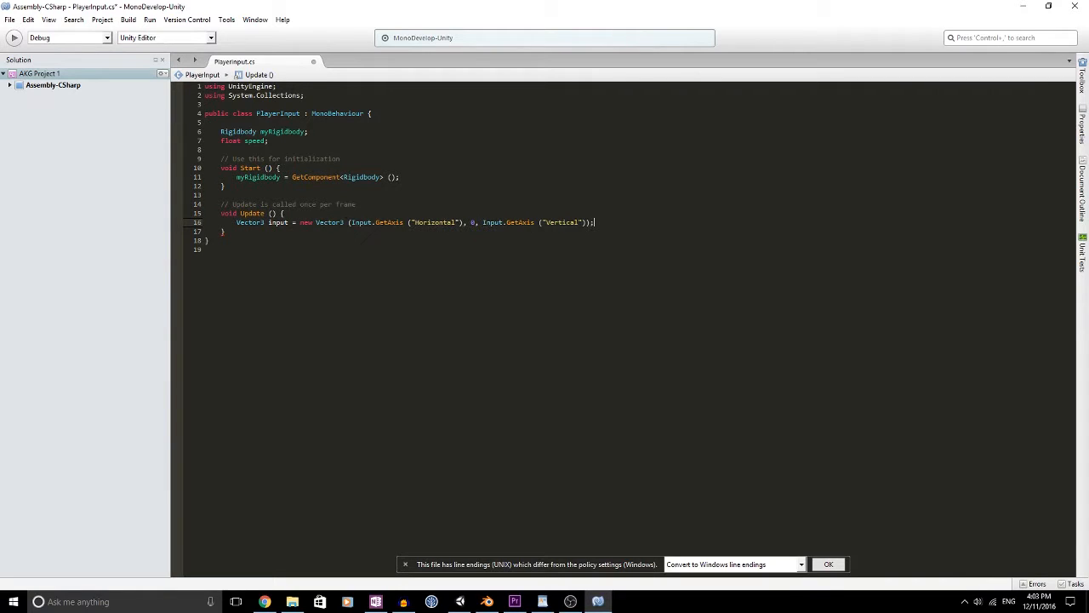
# - Compute Vector3 dir = input * speed and call myRigidbody.AddForce(dir
pyautogui.write('Vector3')
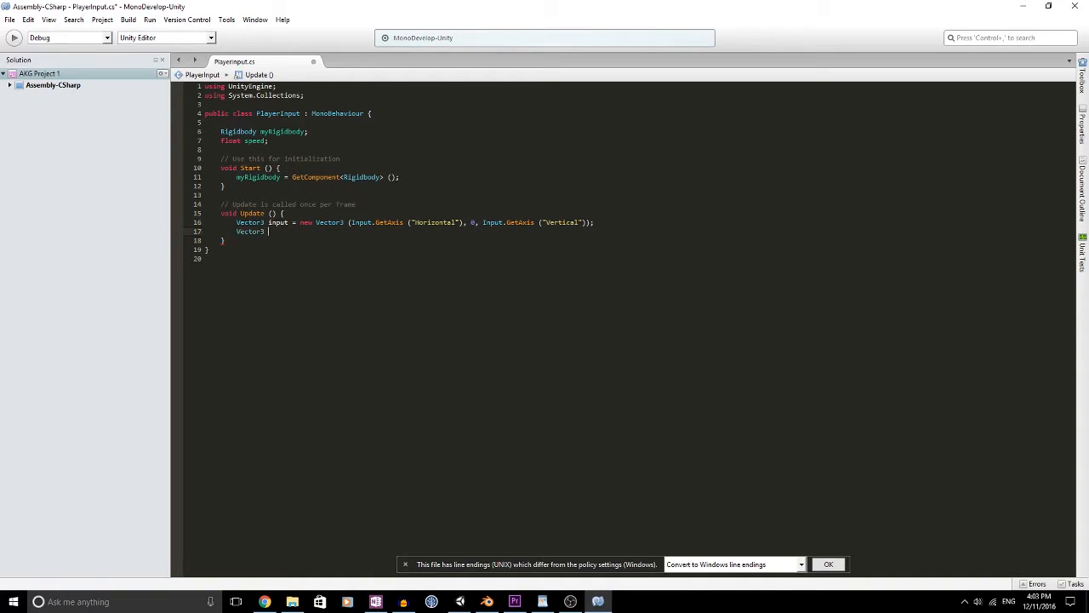
pyautogui.write('dir =')
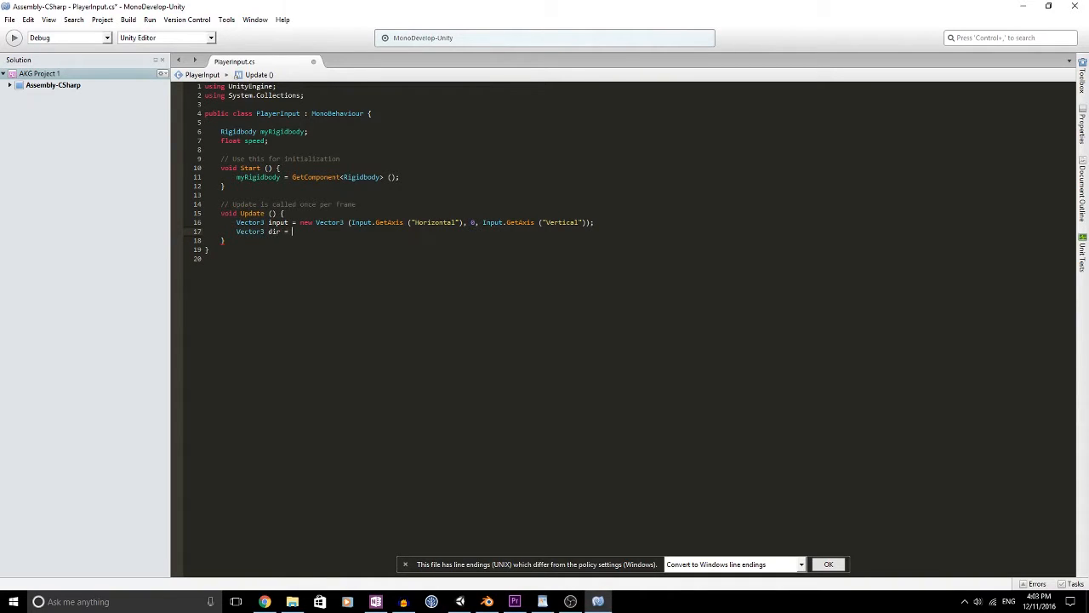
pyautogui.write('input *')
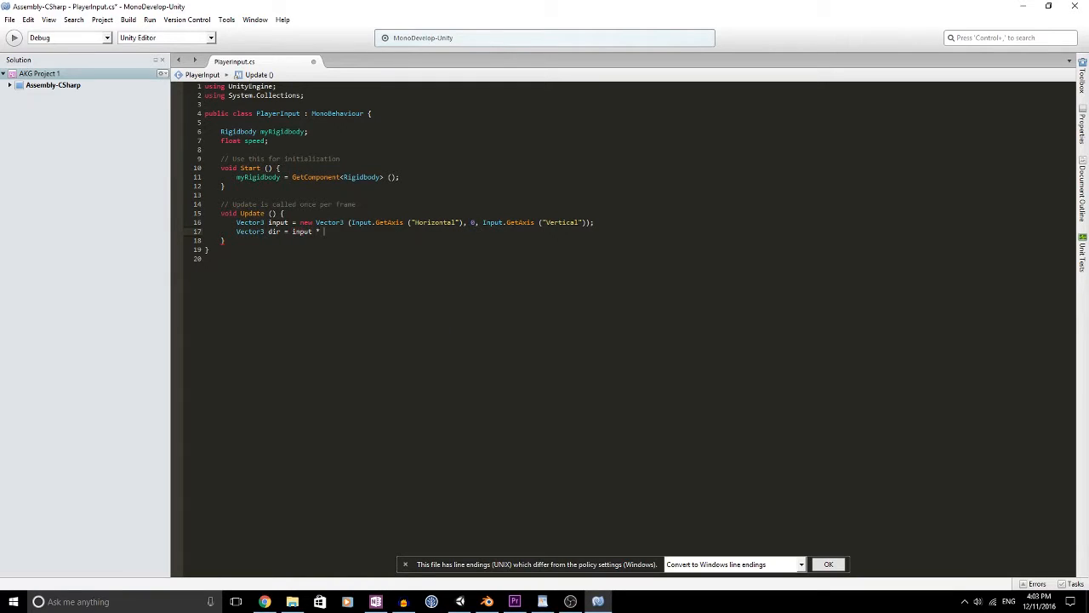
pyautogui.write('speed')
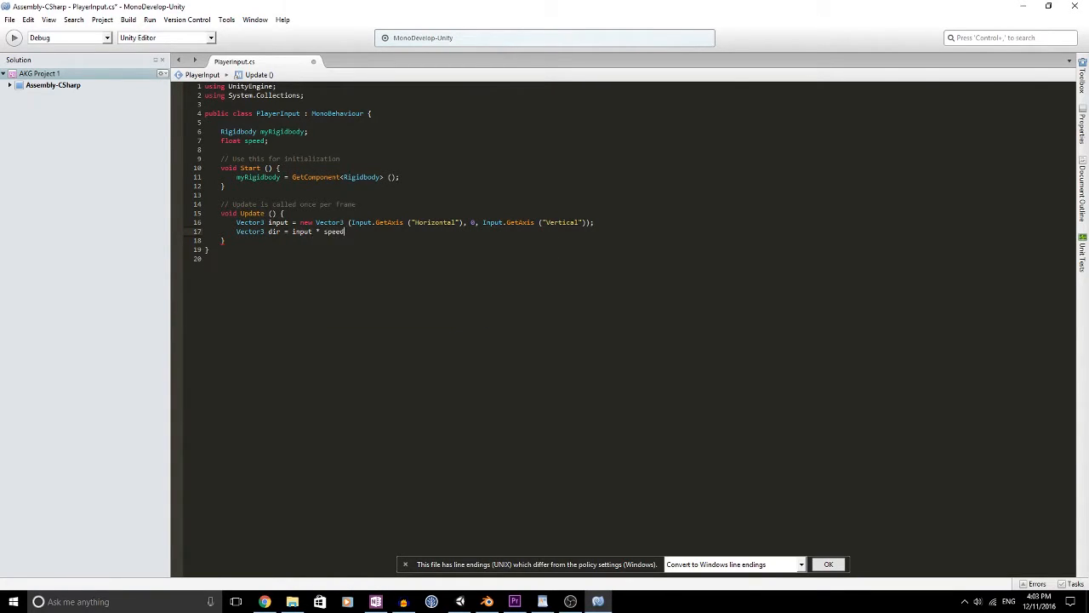
pyautogui.write(';')
pyautogui.click(245, 140)
pyautogui.write('public ')
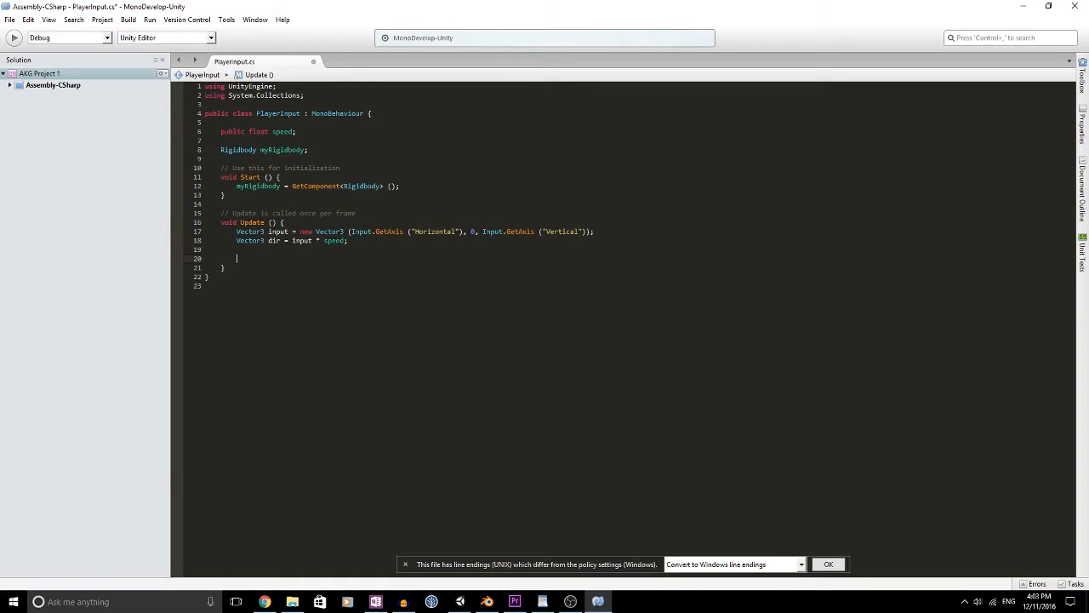
pyautogui.write('myRigidbody.')
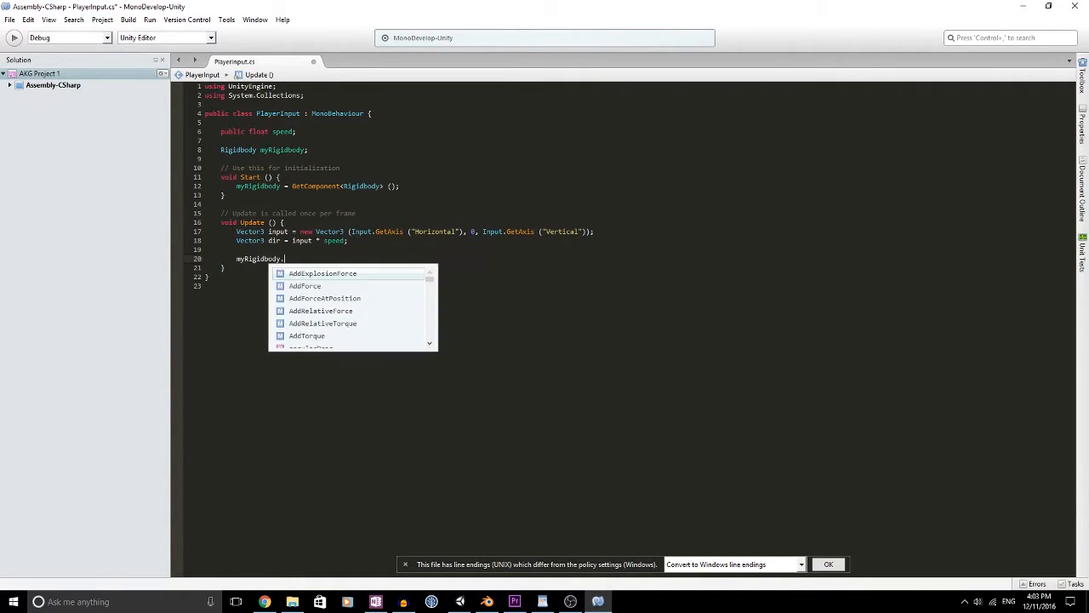
pyautogui.write('AddForce')
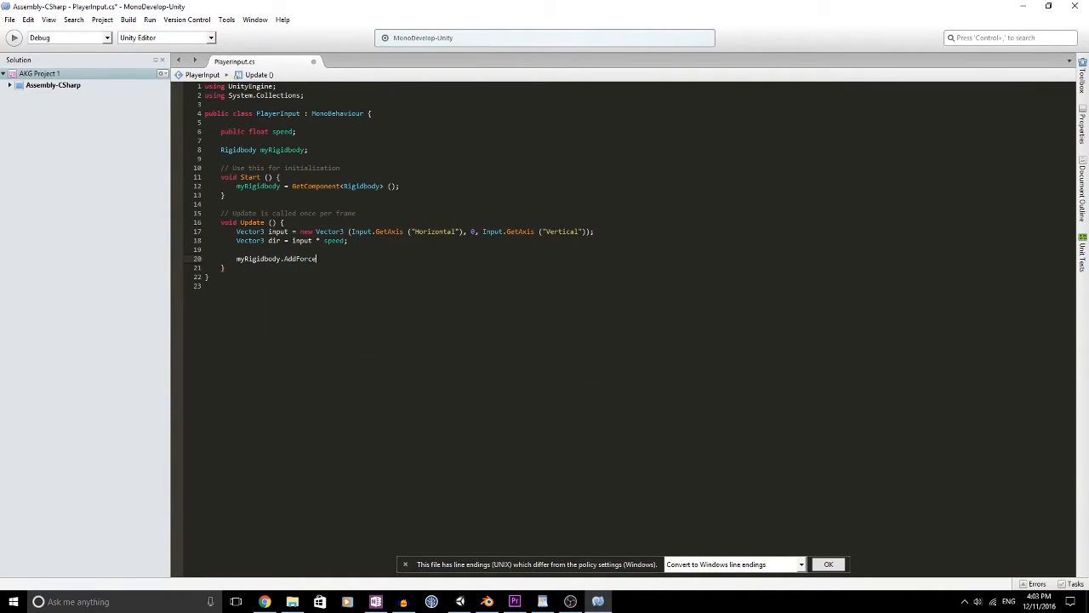
pyautogui.write('(dir);')
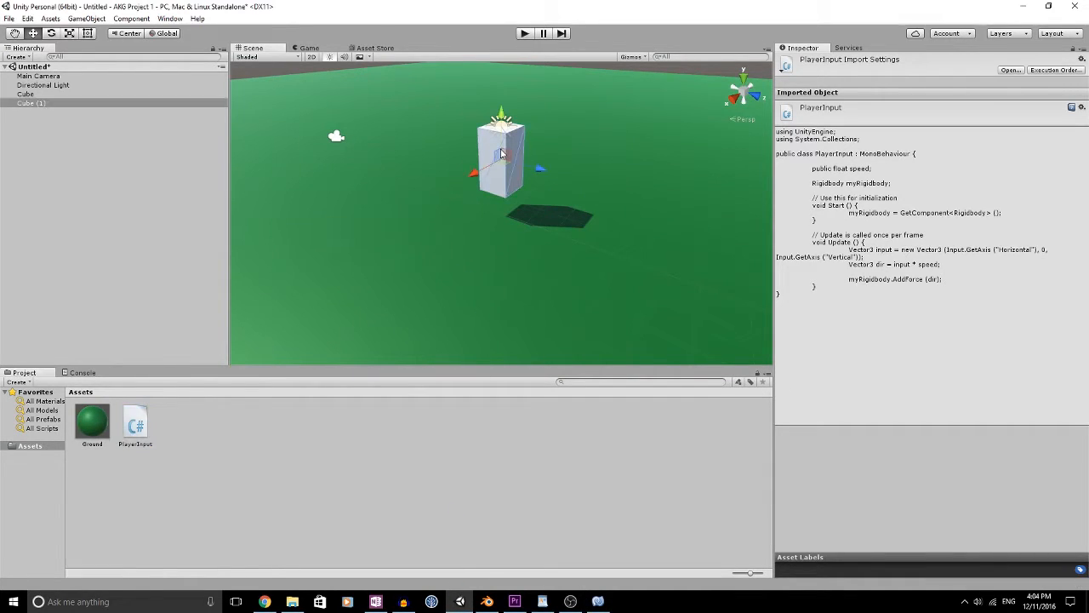
# - Select Cube (1) and set its Player Input script's Speed to 10
pyautogui.click(30, 104)
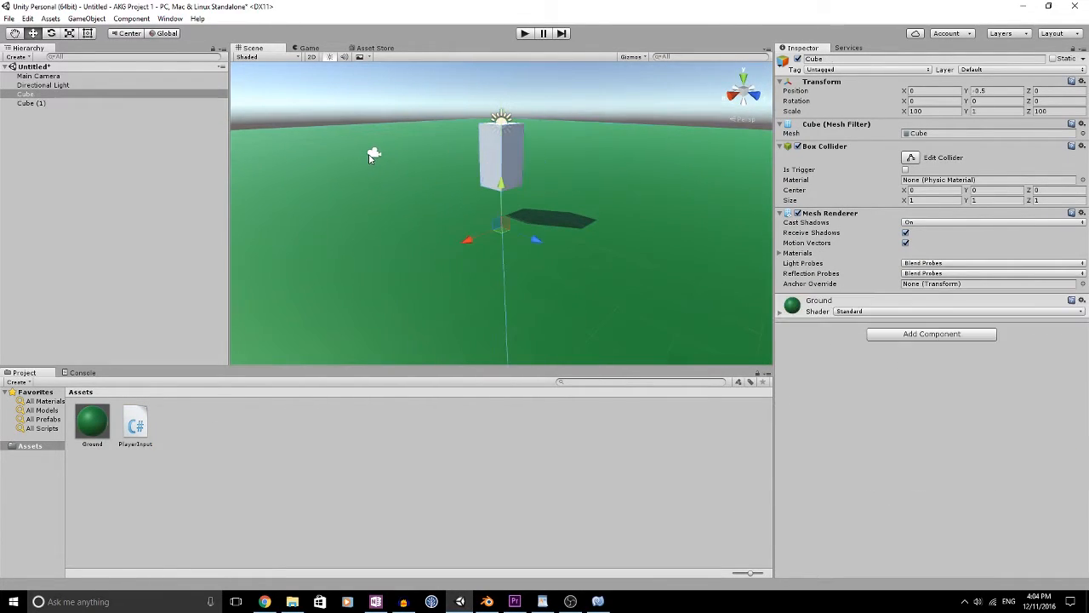
pyautogui.click(37, 75)
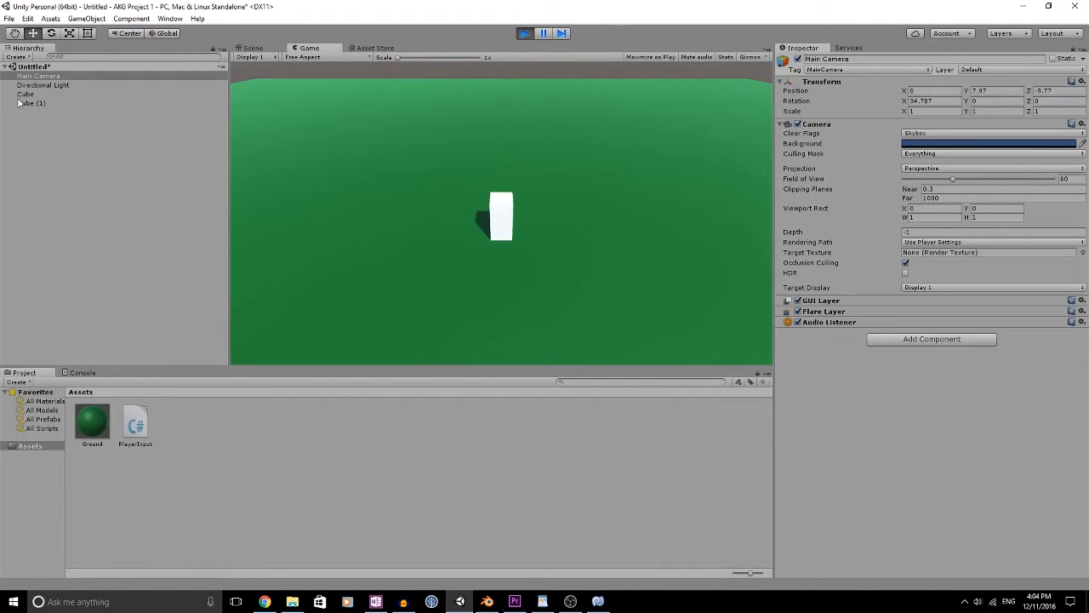
pyautogui.click(26, 93)
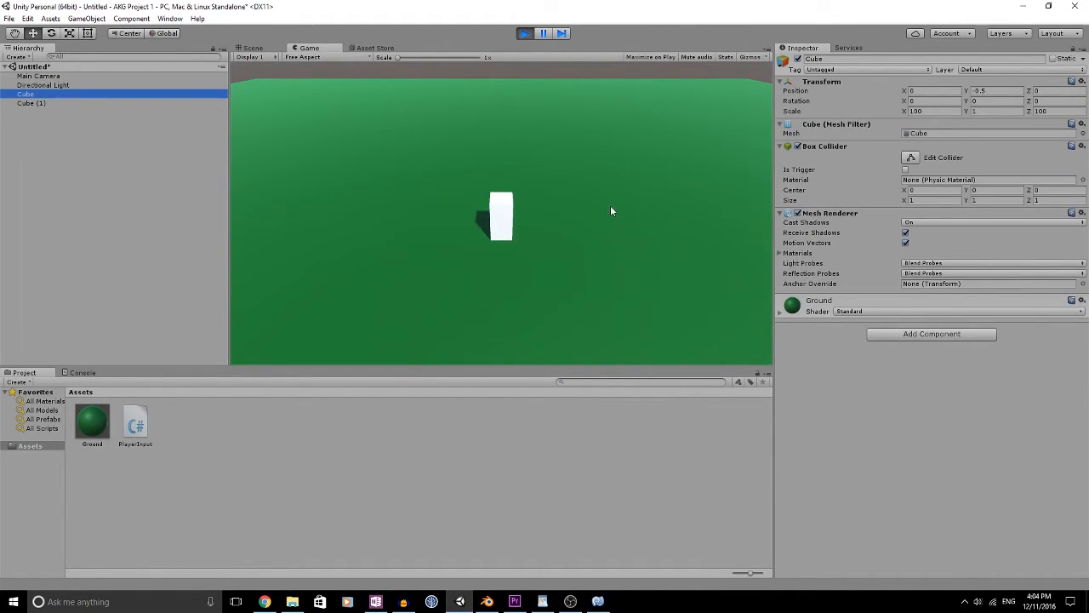
pyautogui.click(31, 103)
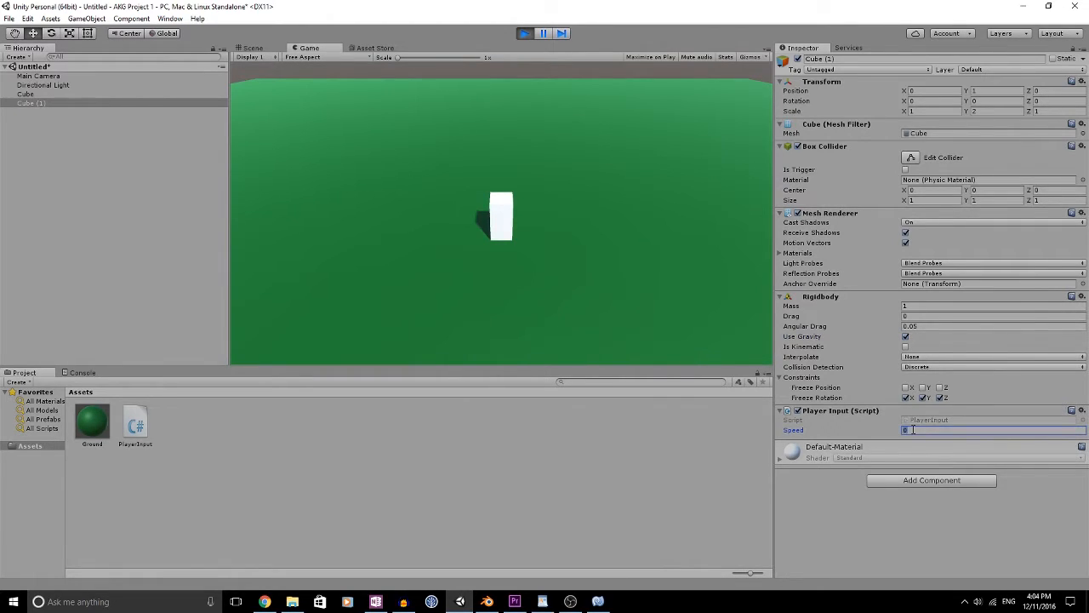
pyautogui.write('10')
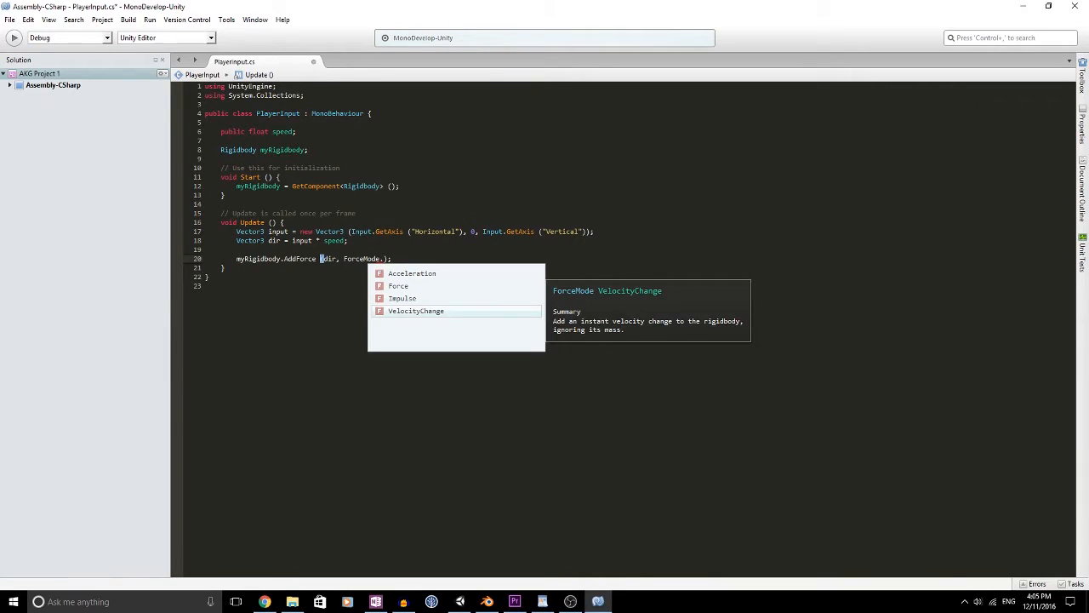
# - Pick a ForceMode argument from autocomplete to complete AddForce(dir, ...)
pyautogui.doubleClick(415, 310)
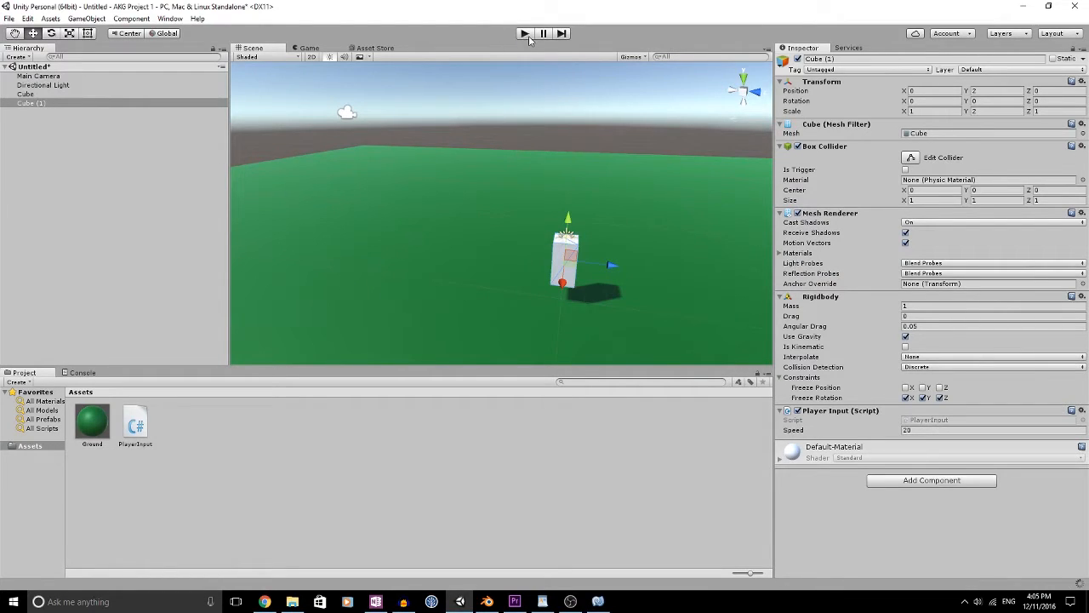
# - Run Play mode, move the cube in the Game view, then begin editing its Rigidbody Drag
pyautogui.click(524, 34)
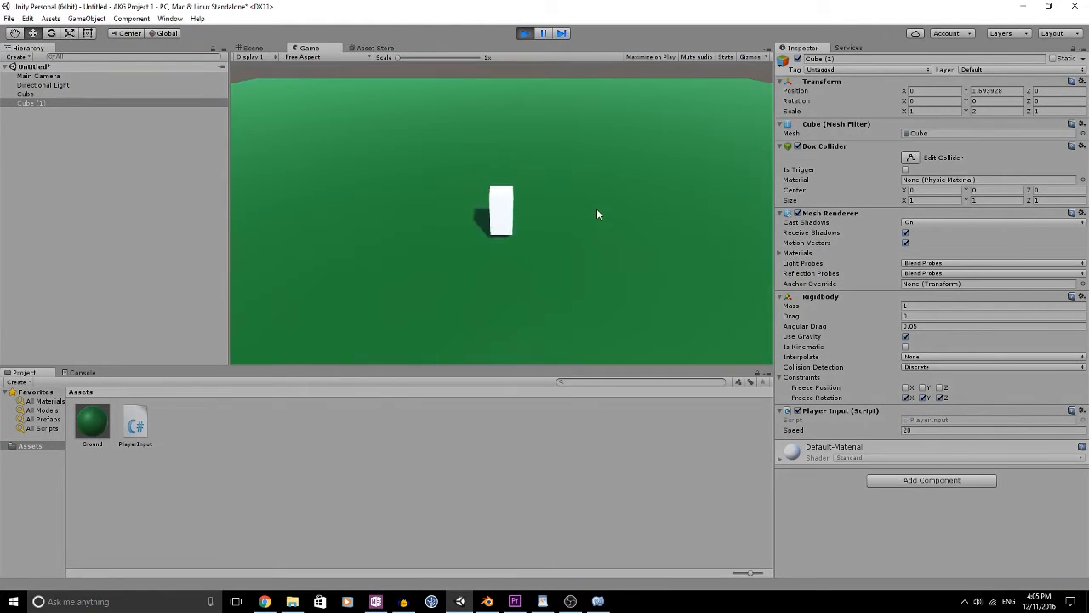
pyautogui.click(524, 34)
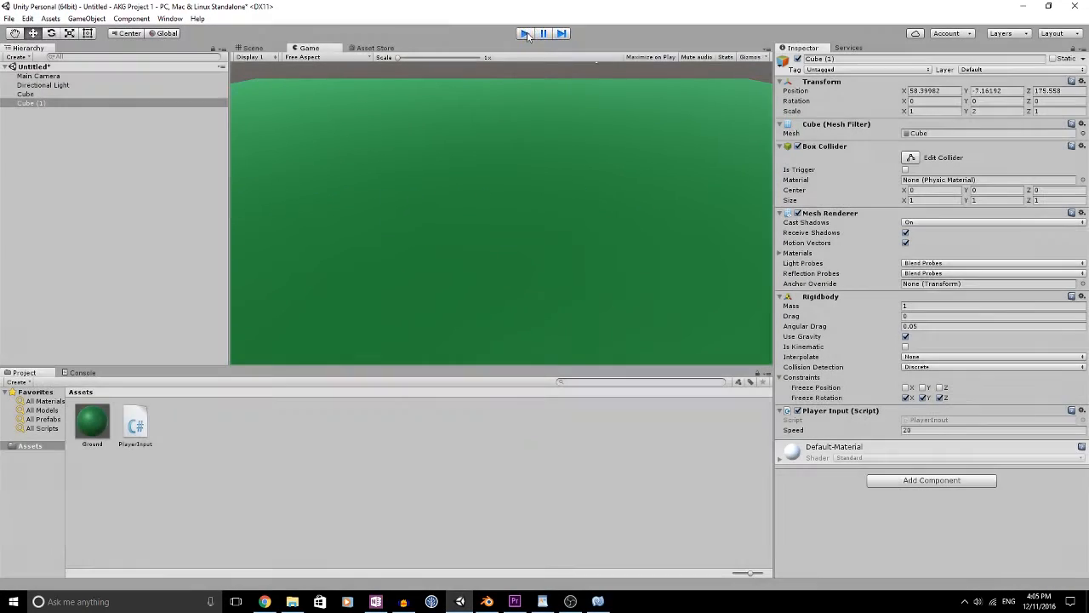
pyautogui.click(524, 34)
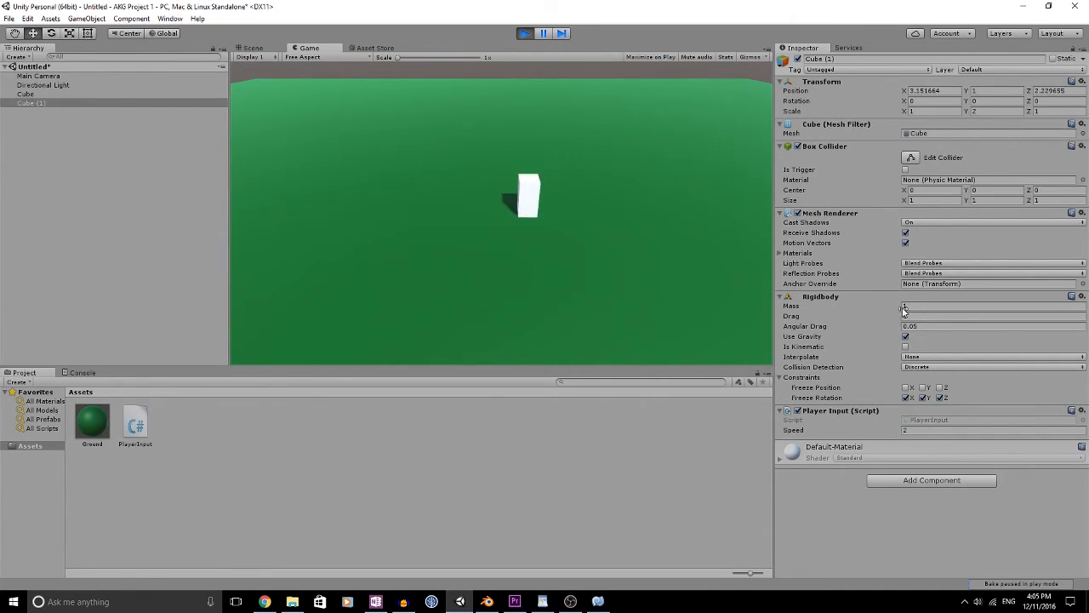
pyautogui.click(994, 315)
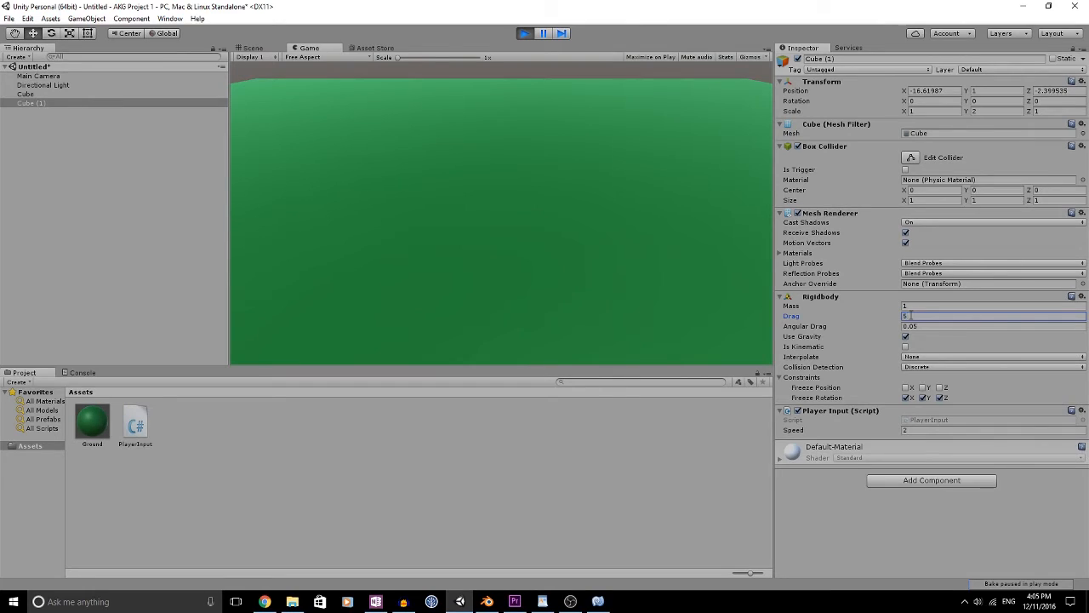